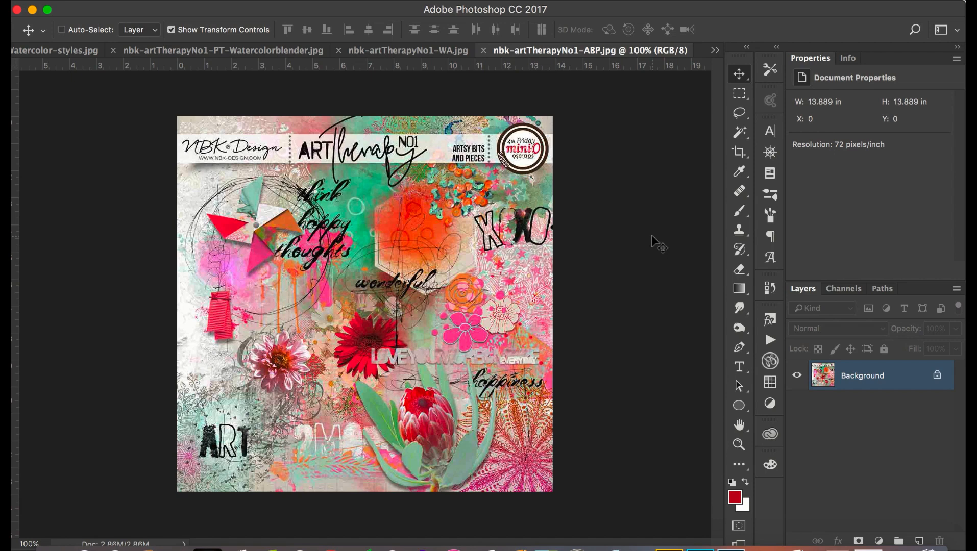
mouse_move(638, 430)
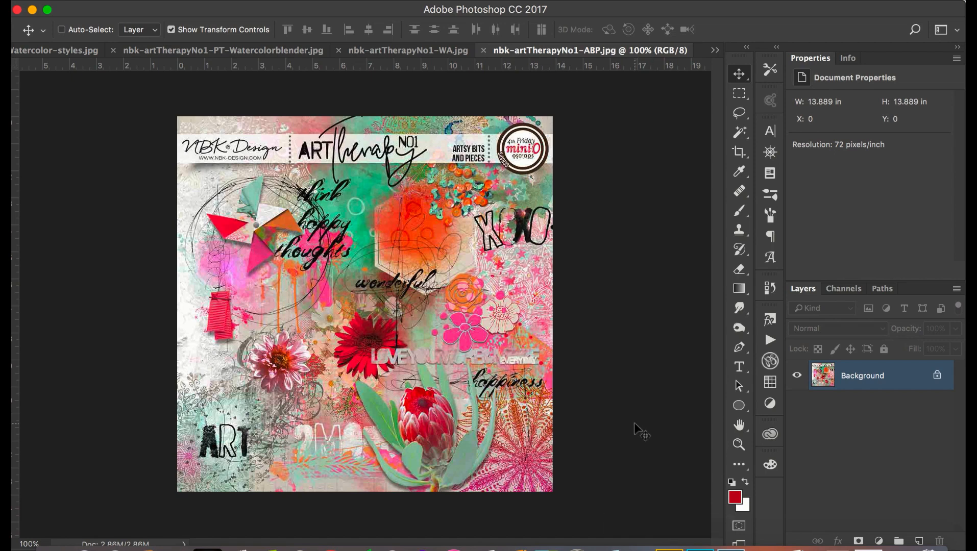
mouse_move(667, 549)
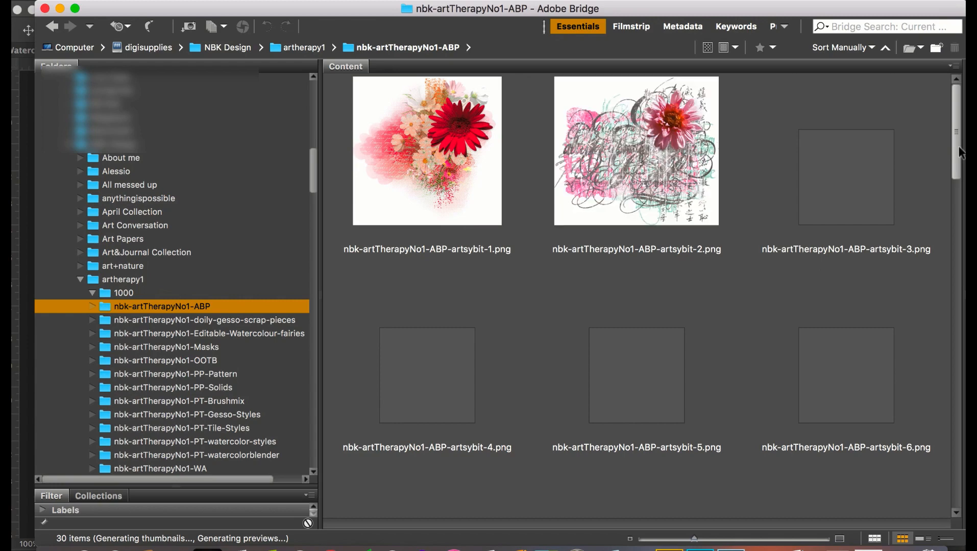
Step: Scroll down, then switch to nbk-artTherapyNo1-masks.jpg from the document overflow list
scroll("down", 3)
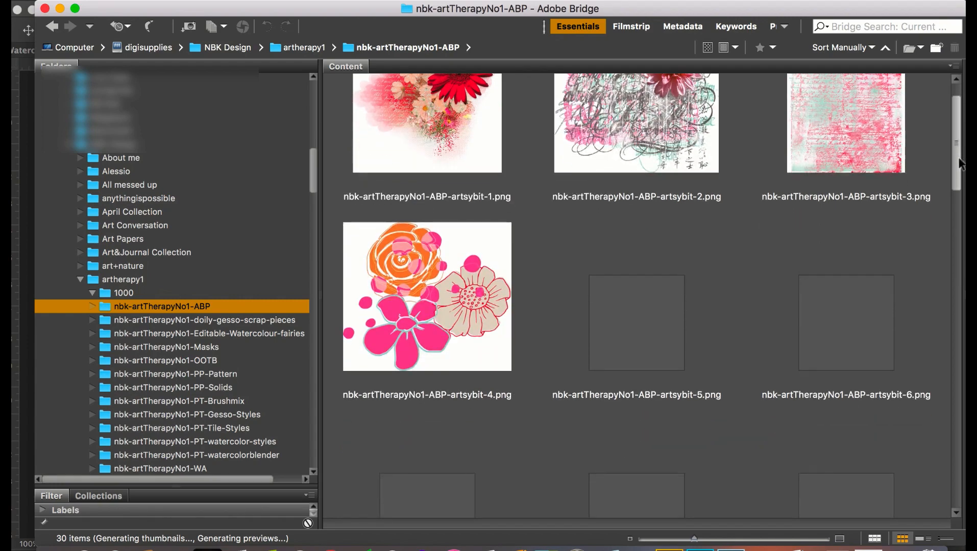
scroll("down", 3)
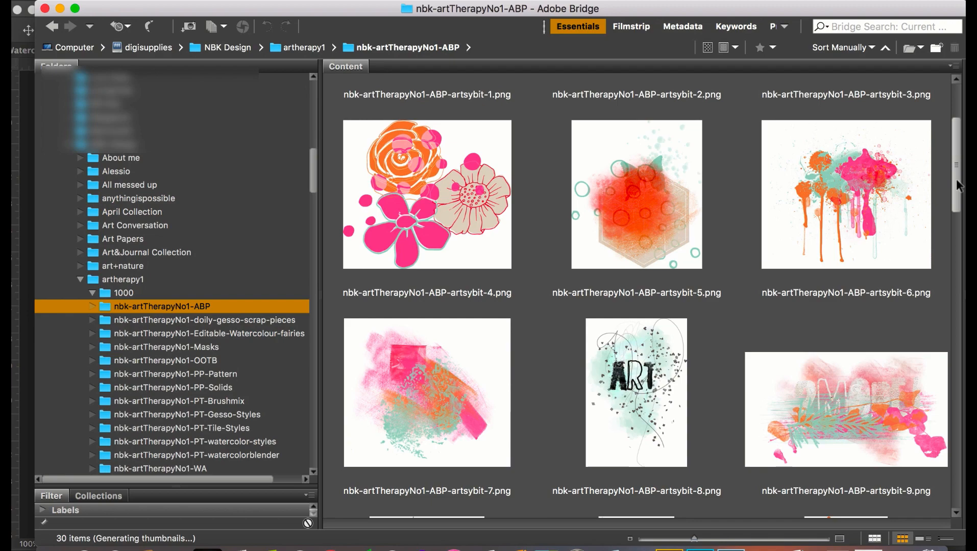
scroll("down", 3)
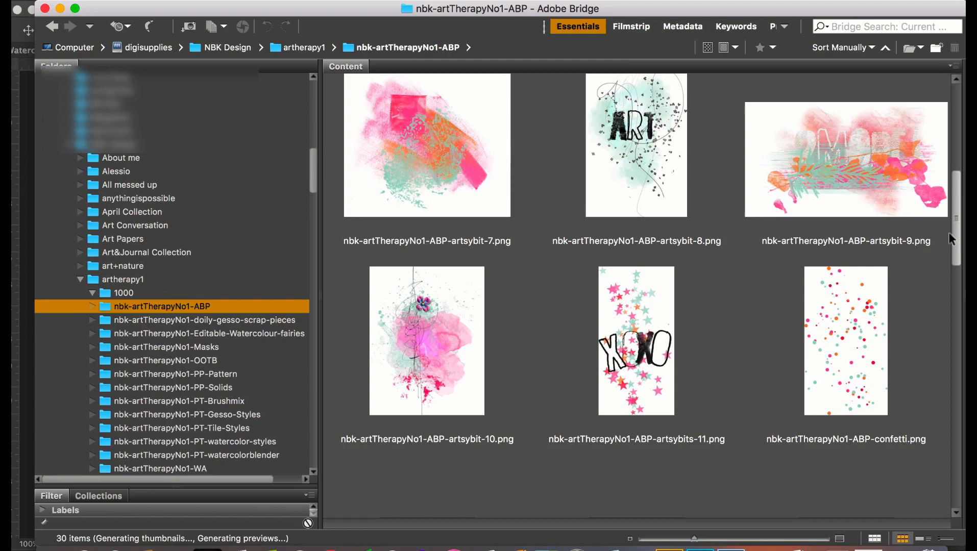
scroll("down", 3)
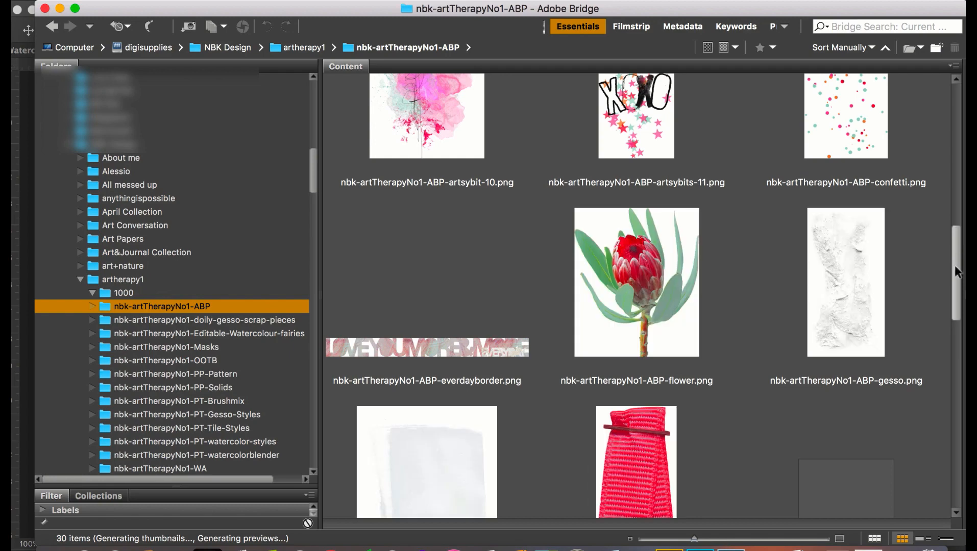
scroll("down", 3)
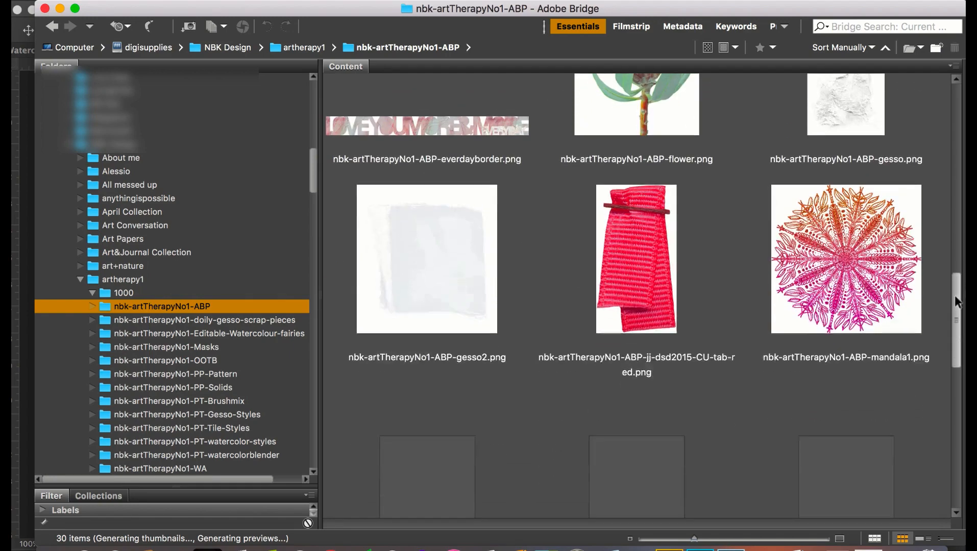
scroll("down", 3)
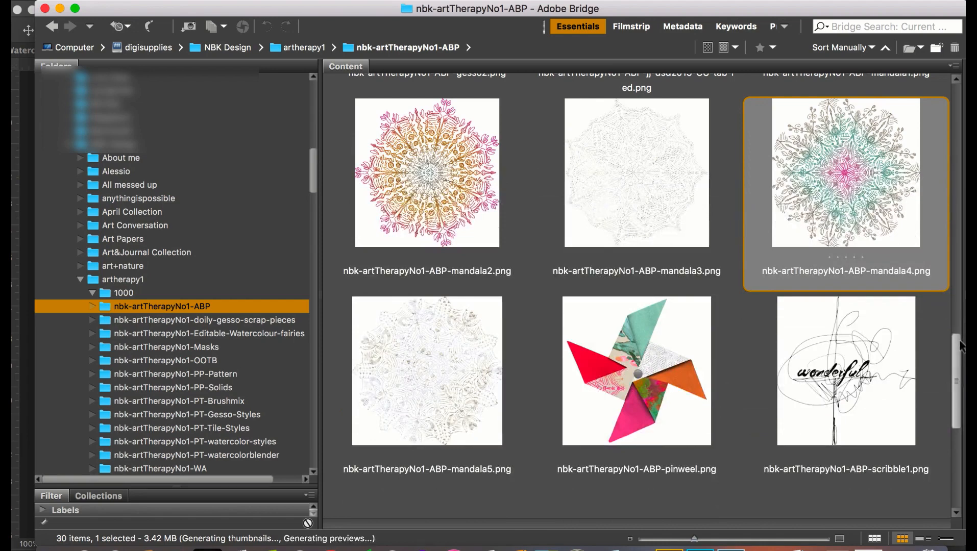
scroll("down", 3)
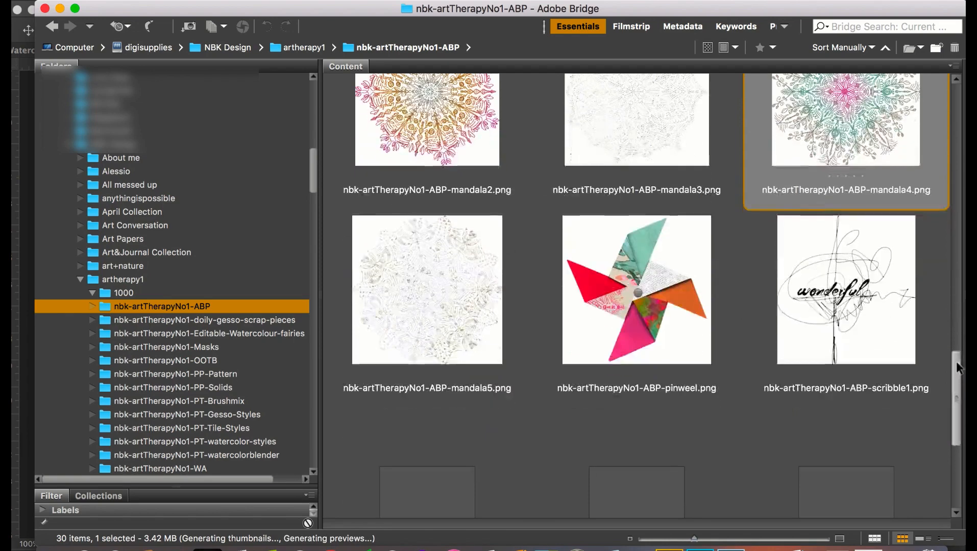
scroll("down", 3)
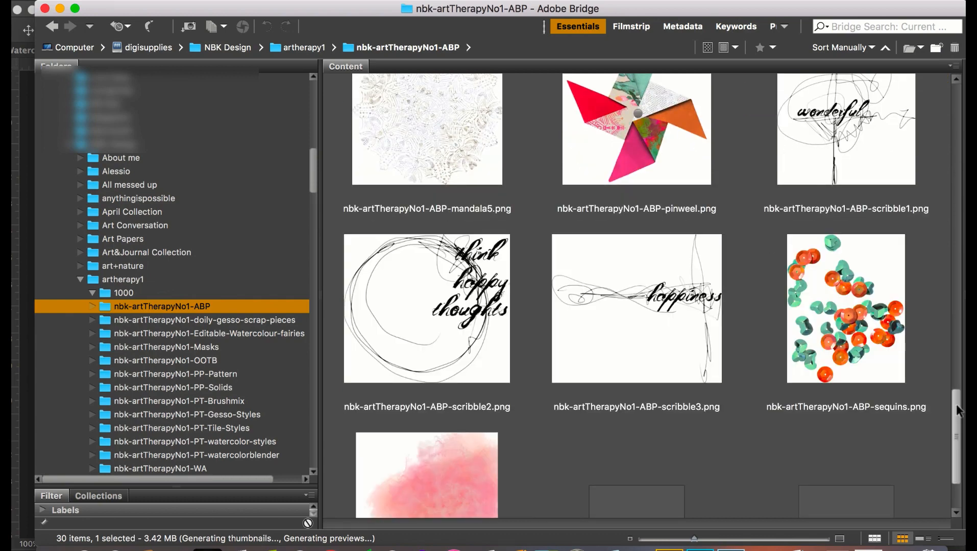
scroll("down", 3)
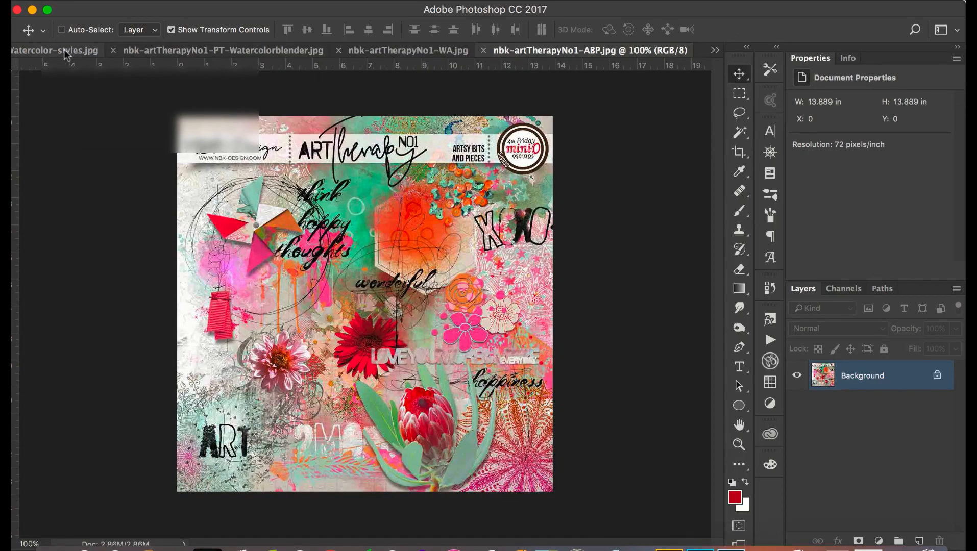
mouse_move(616, 36)
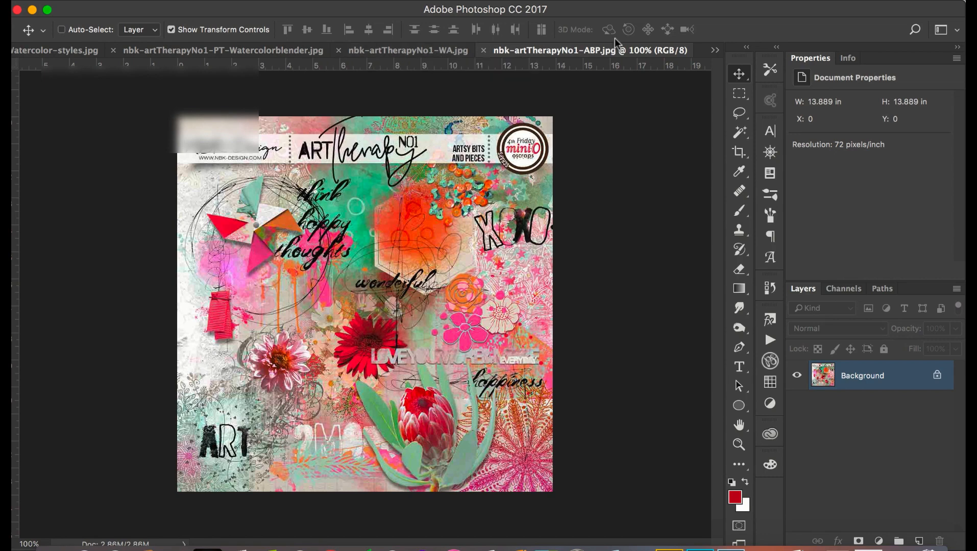
left_click(714, 49)
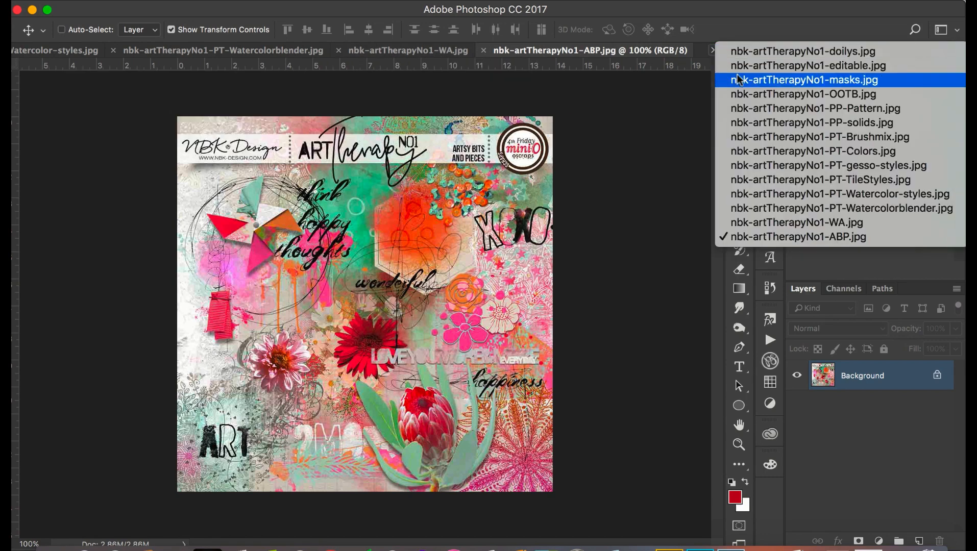
left_click(809, 80)
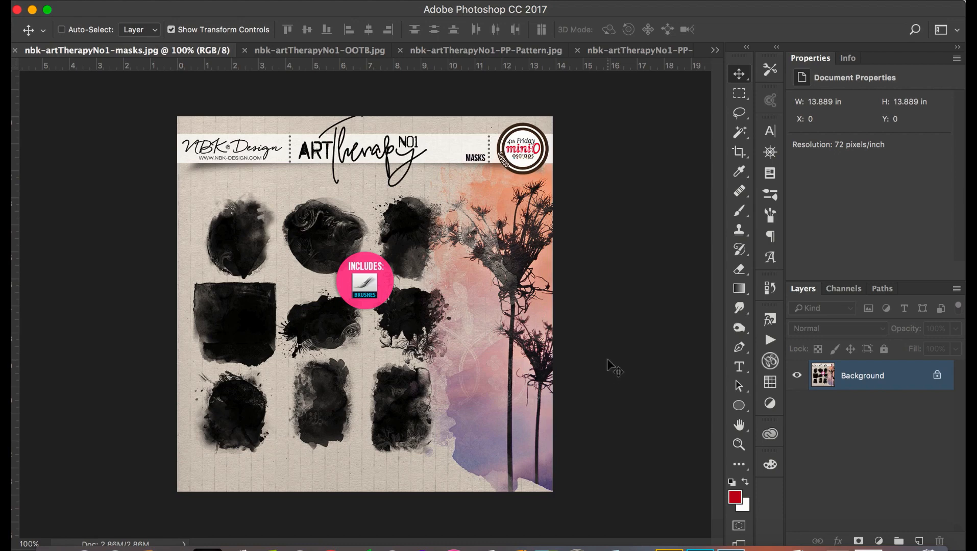
mouse_move(667, 550)
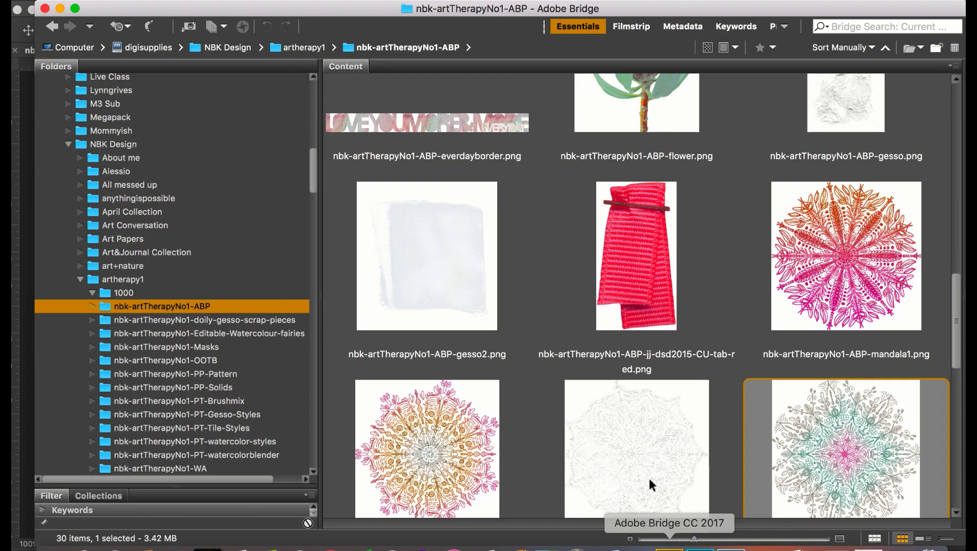
Step: Browse the nbk-artTherapyNo1-Masks folder's brush file and mask PNGs in Bridge
left_click(167, 347)
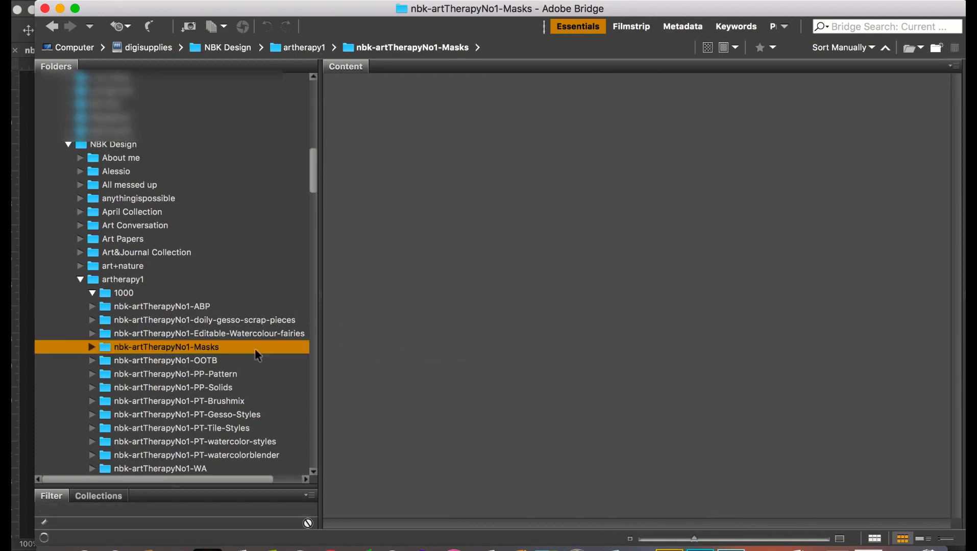
left_click(166, 347)
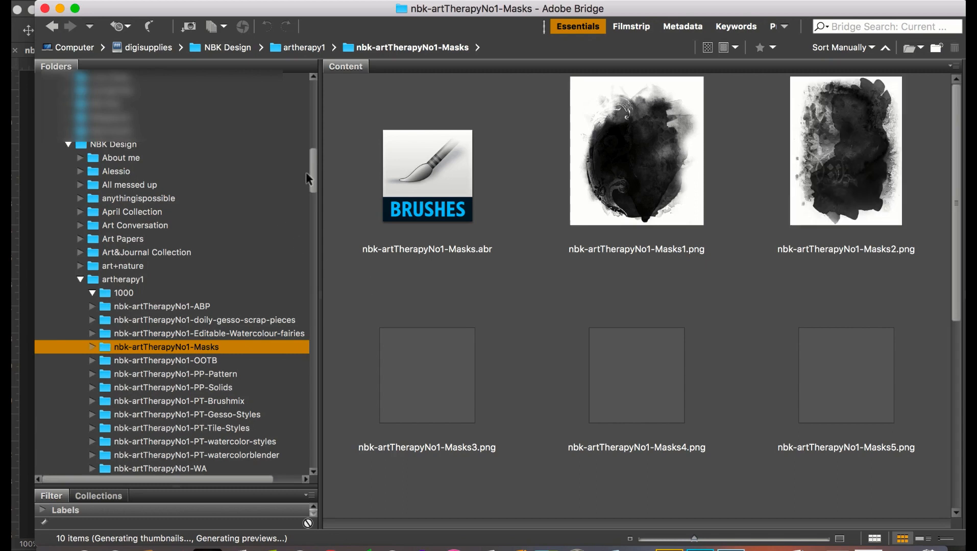
scroll("down", 3)
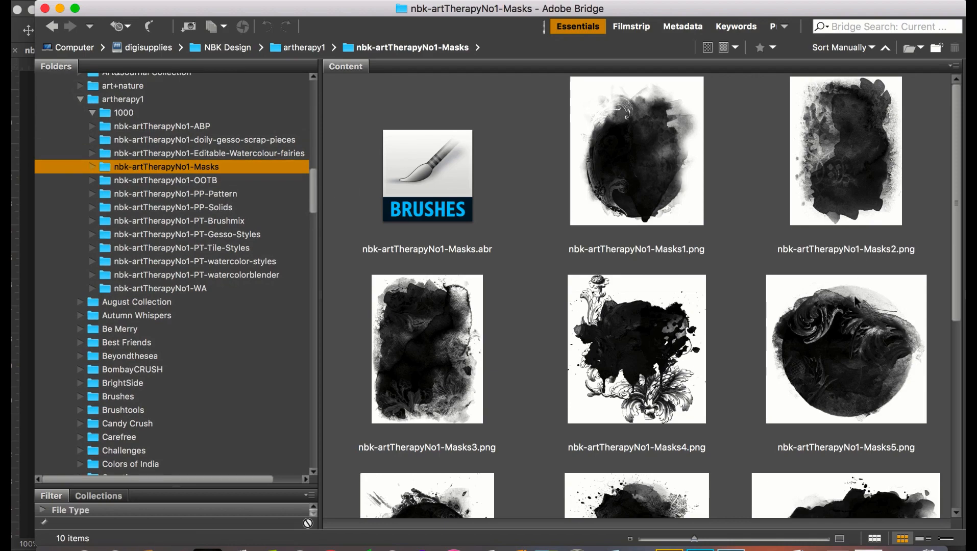
scroll("down", 3)
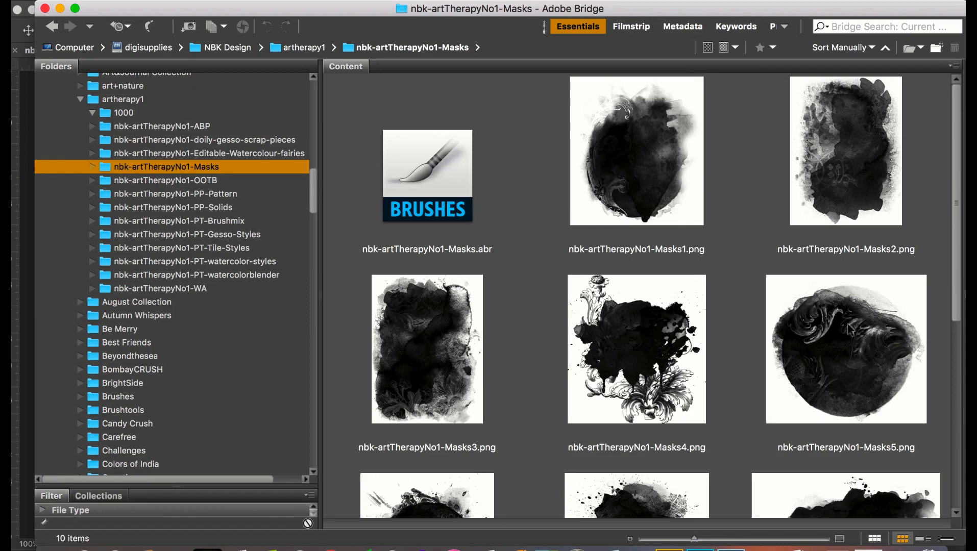
scroll("down", 3)
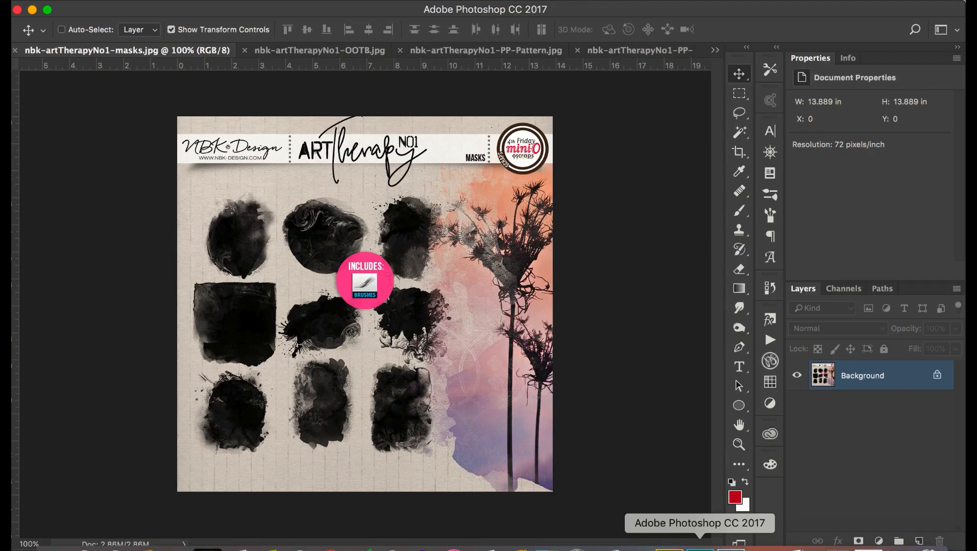
mouse_move(625, 165)
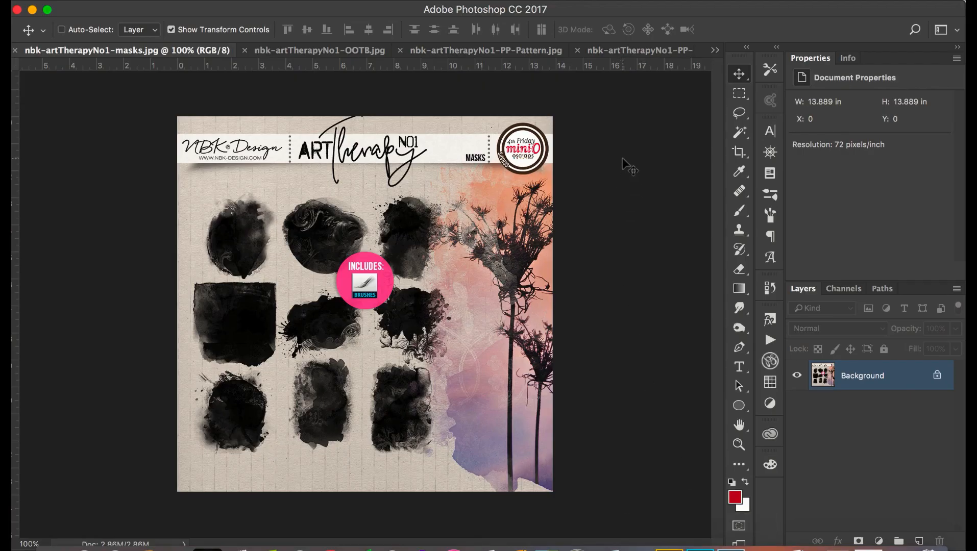
mouse_move(470, 190)
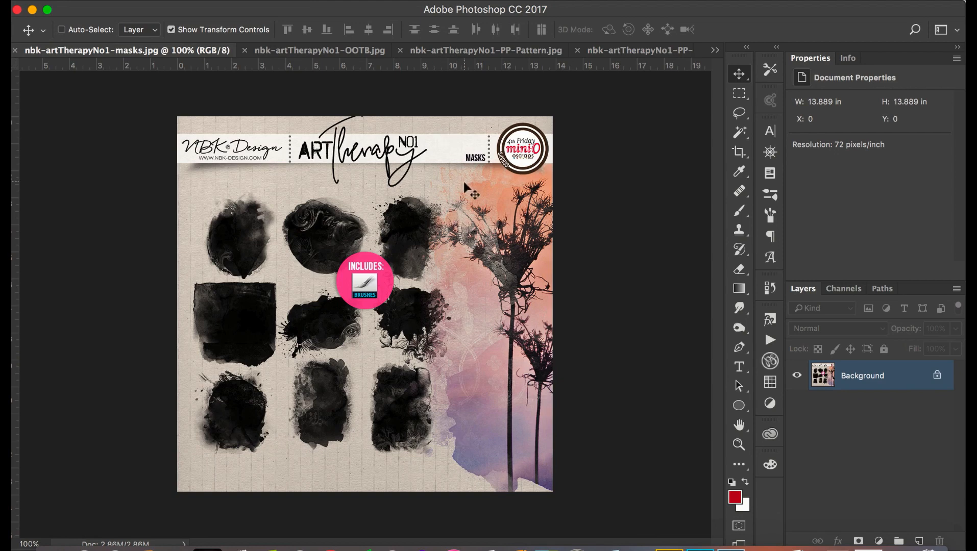
mouse_move(349, 434)
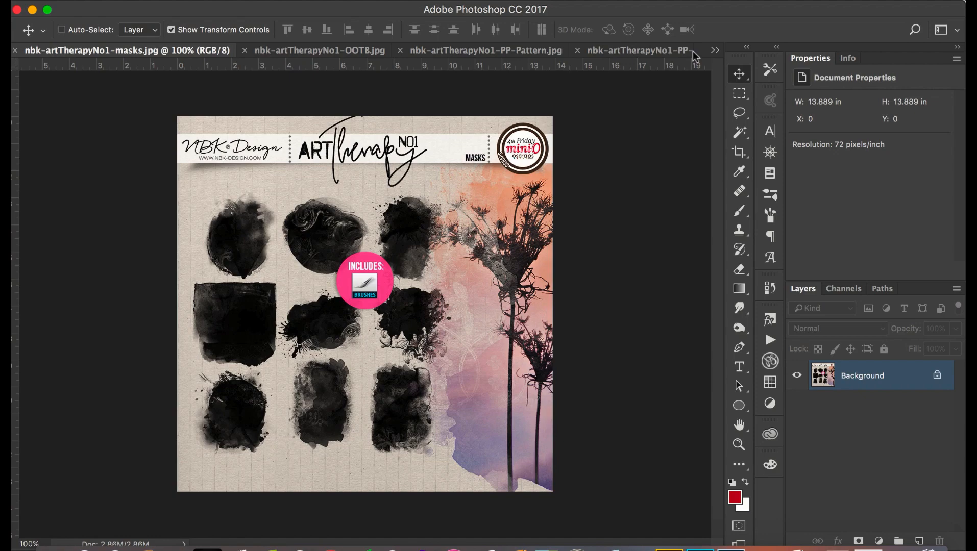
mouse_move(19, 53)
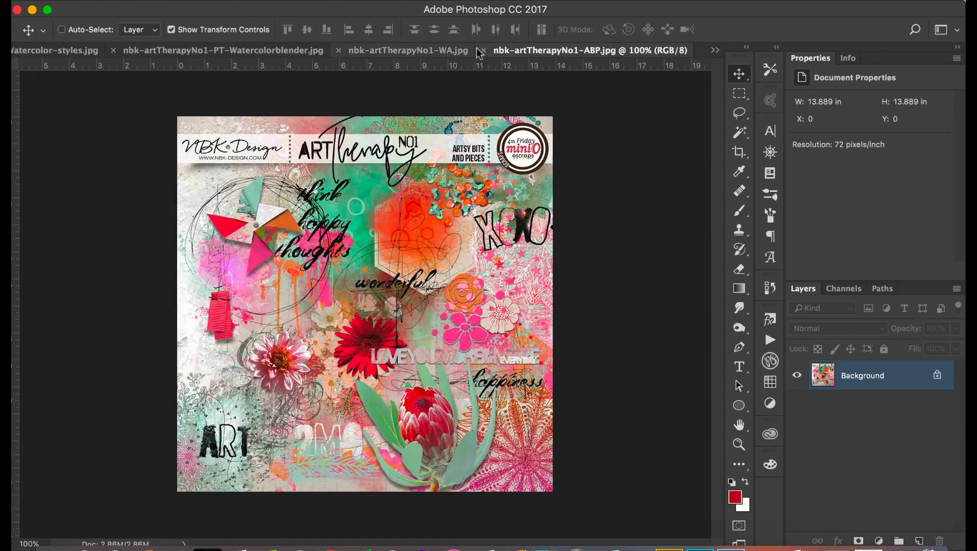
Step: Show the nbk-artTherapyNo1-ABP.jpg preview on the way to the PP-solids preview
left_click(714, 50)
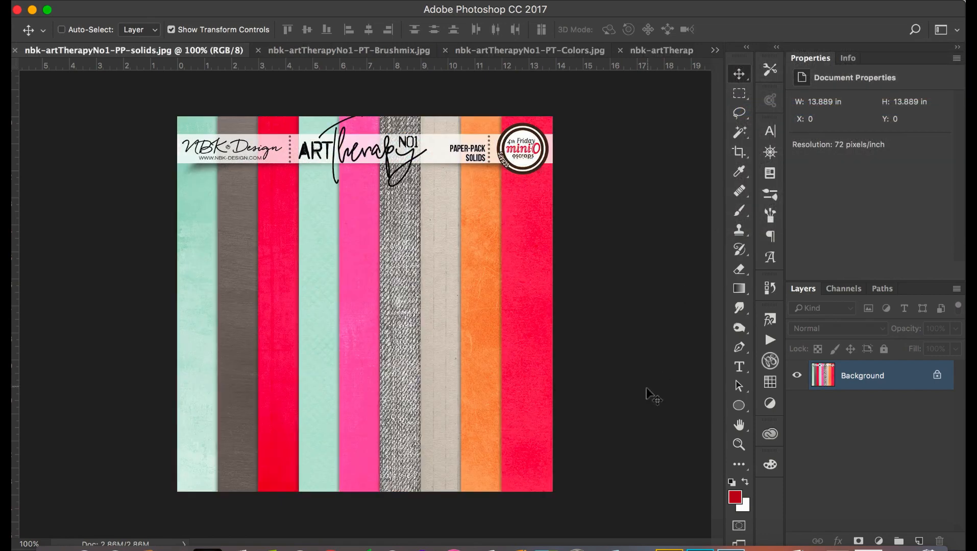
mouse_move(670, 549)
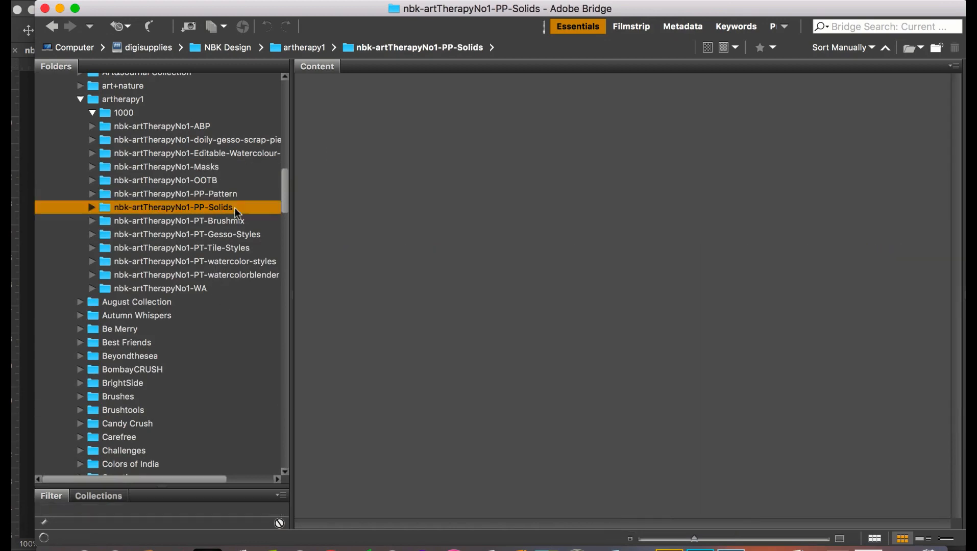
Step: Browse the nbk-artTherapyNo1-PP-Solids folder's nine solid paper JPGs in Bridge
left_click(173, 207)
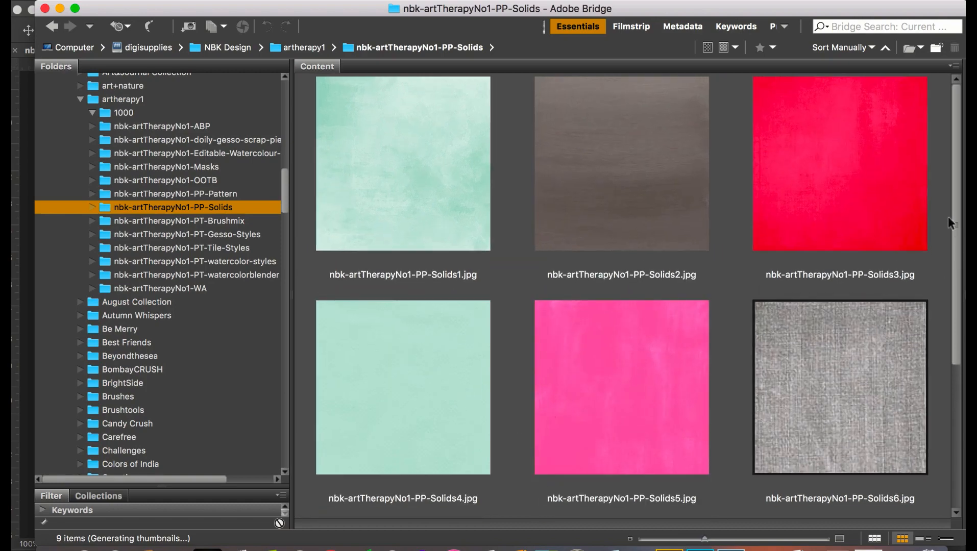
scroll("down", 3)
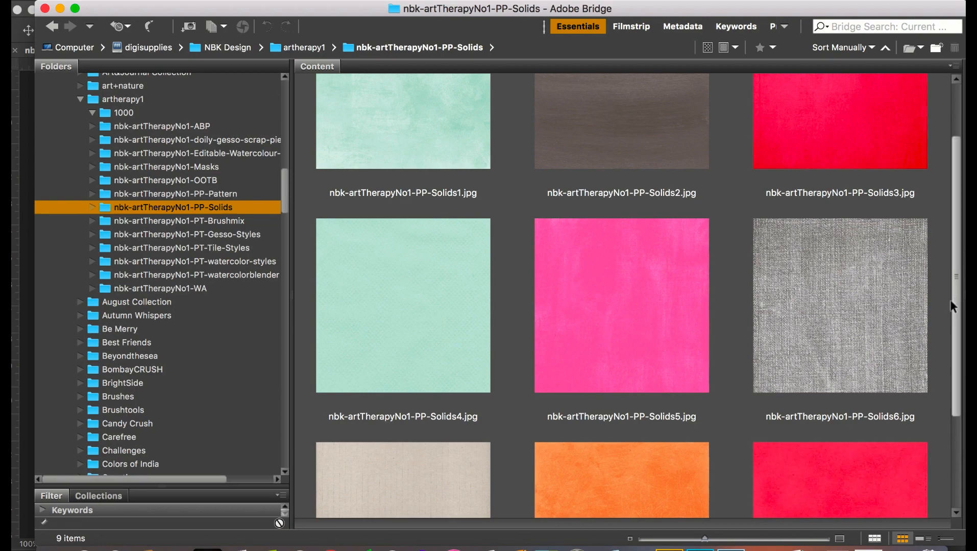
scroll("down", 3)
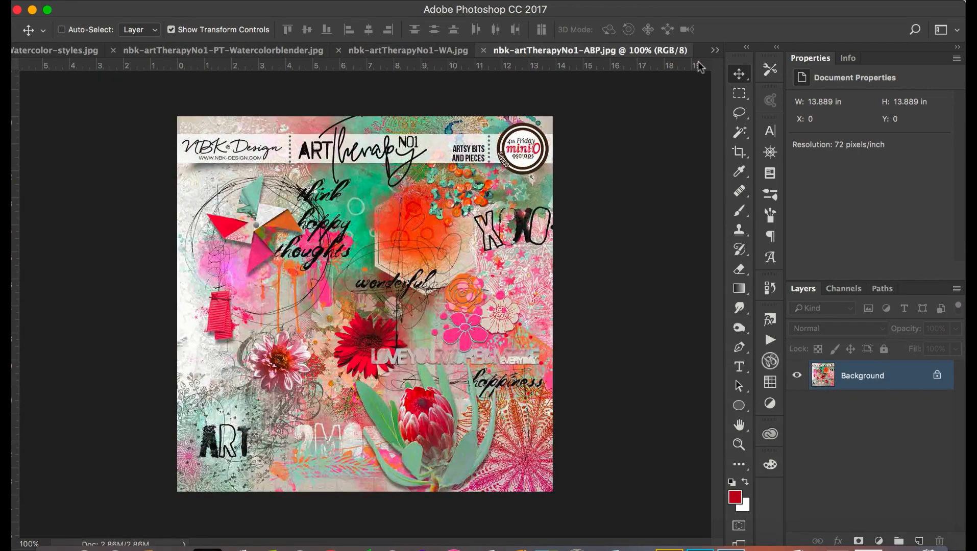
left_click(716, 49)
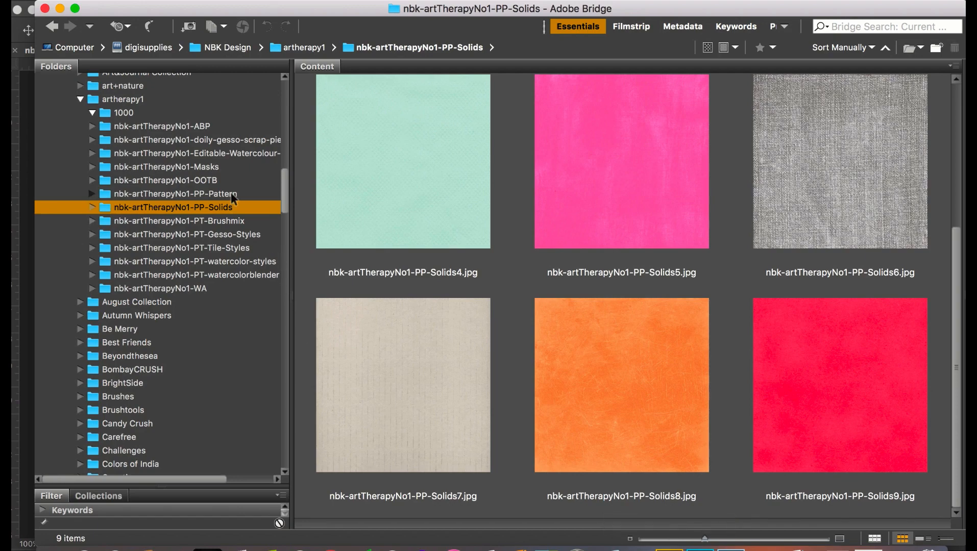
Step: Browse the nbk-artTherapyNo1-PP-Pattern folder's thirteen pattern papers in Bridge
left_click(176, 194)
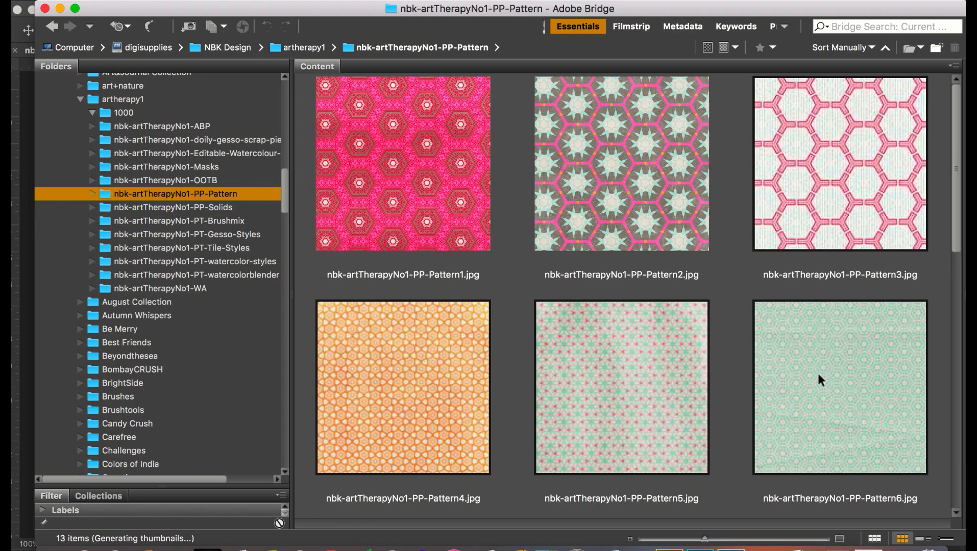
scroll("down", 3)
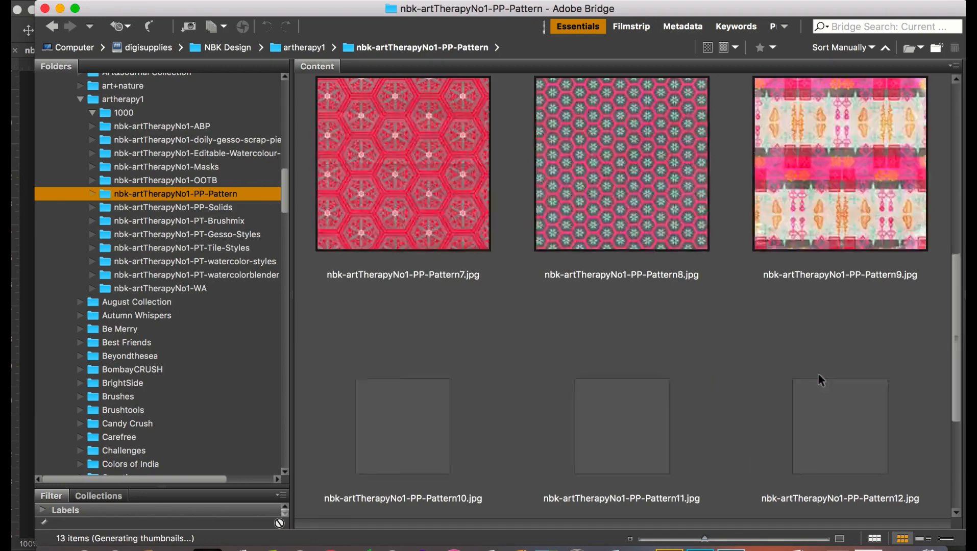
scroll("down", 3)
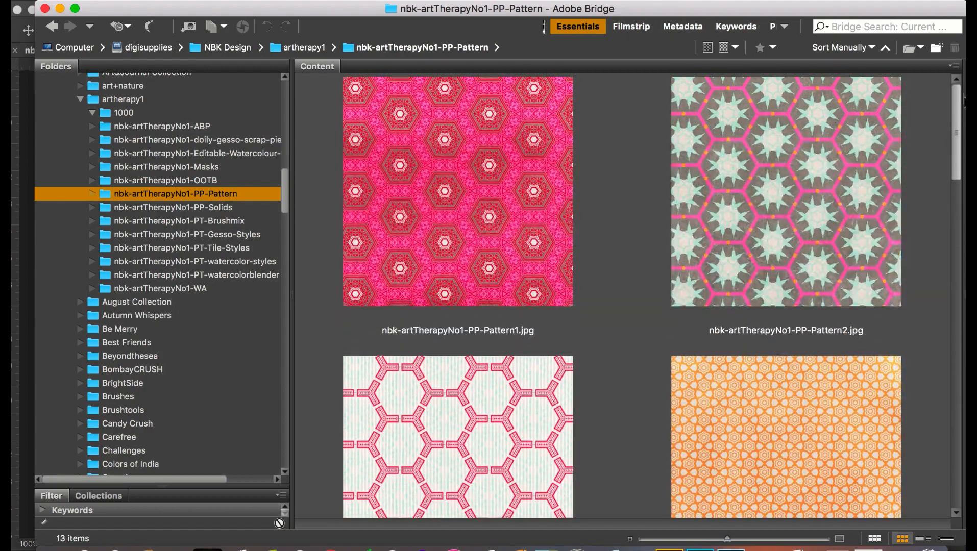
scroll("down", 3)
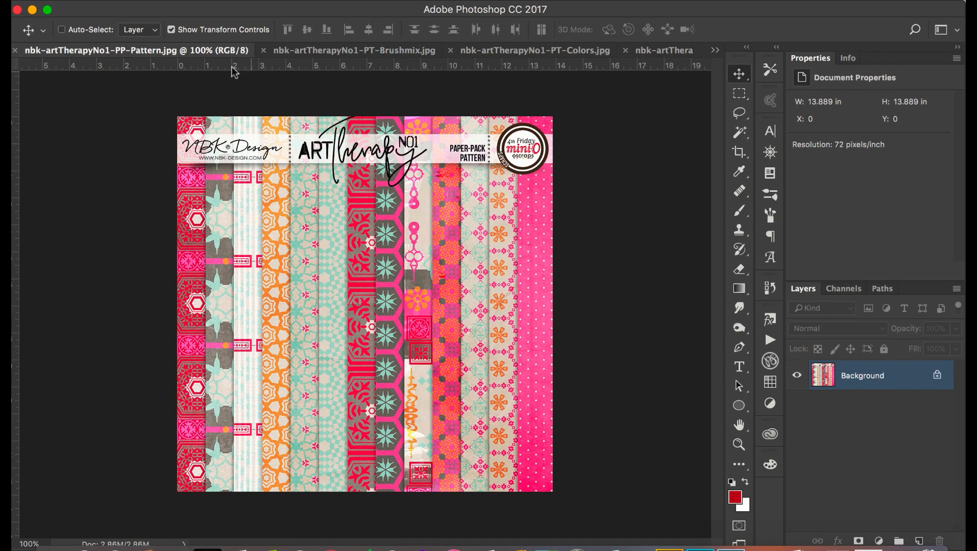
mouse_move(13, 54)
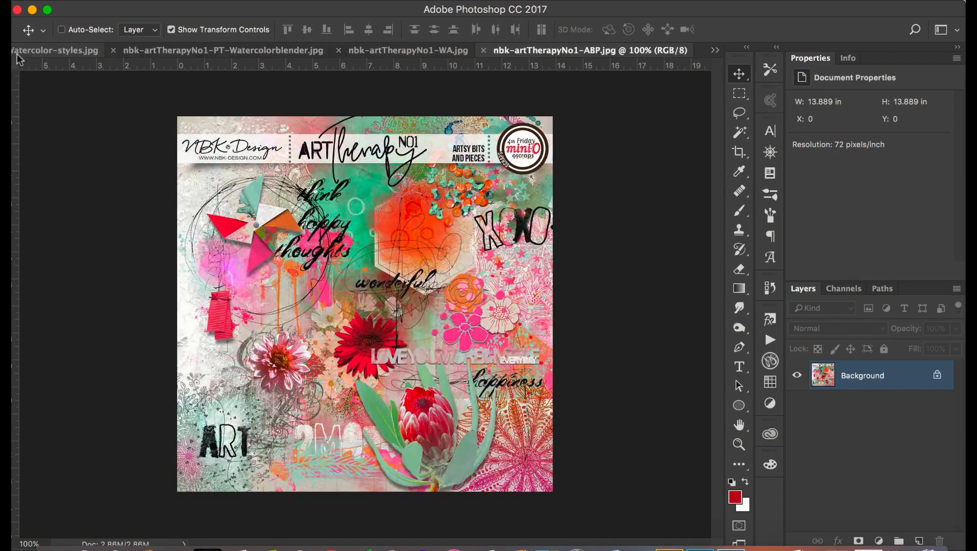
Step: Switch to nbk-artTherapyNo1-OOTB.jpg from the document overflow list
left_click(714, 49)
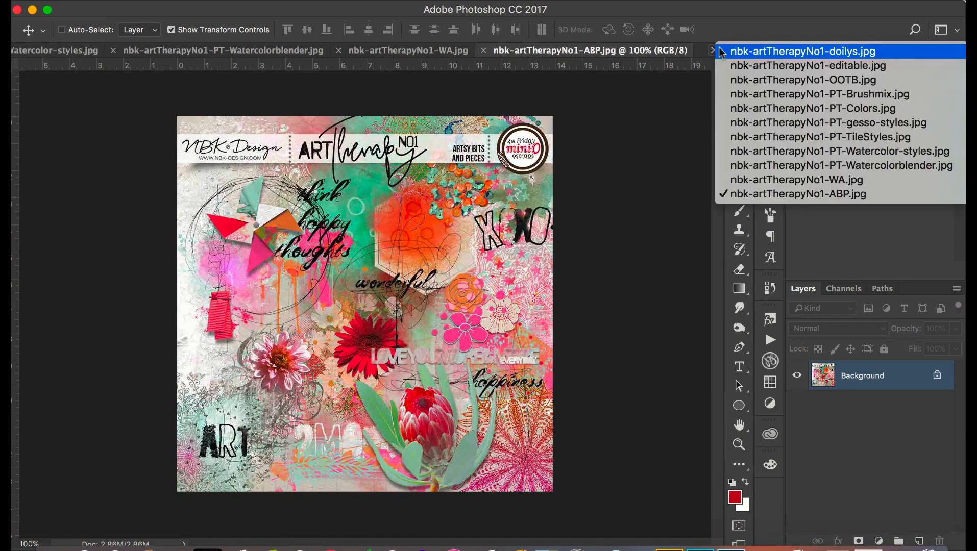
mouse_move(732, 86)
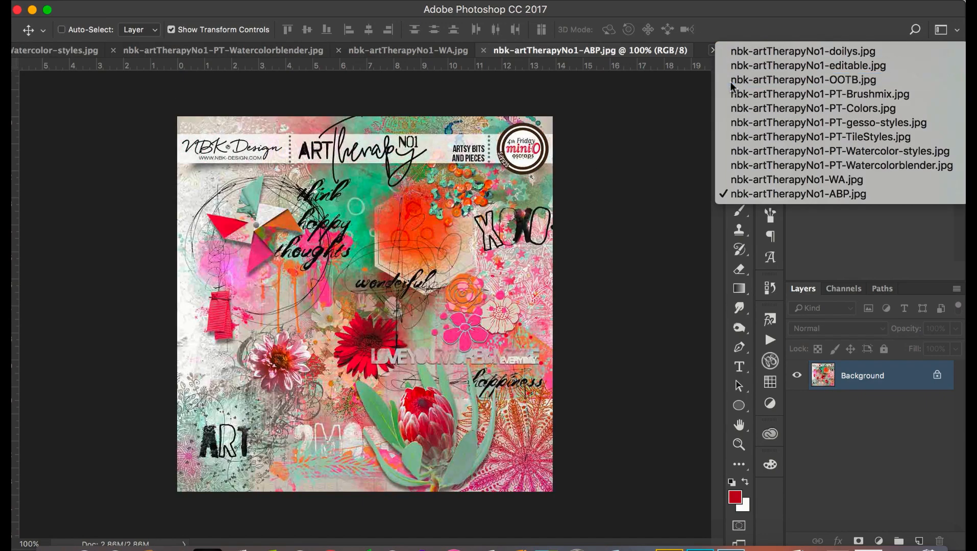
left_click(799, 80)
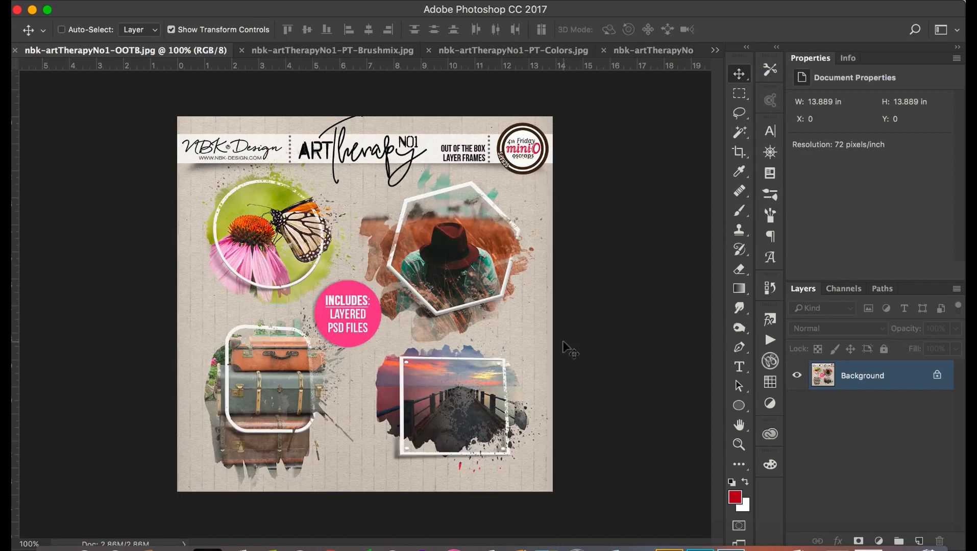
mouse_move(574, 524)
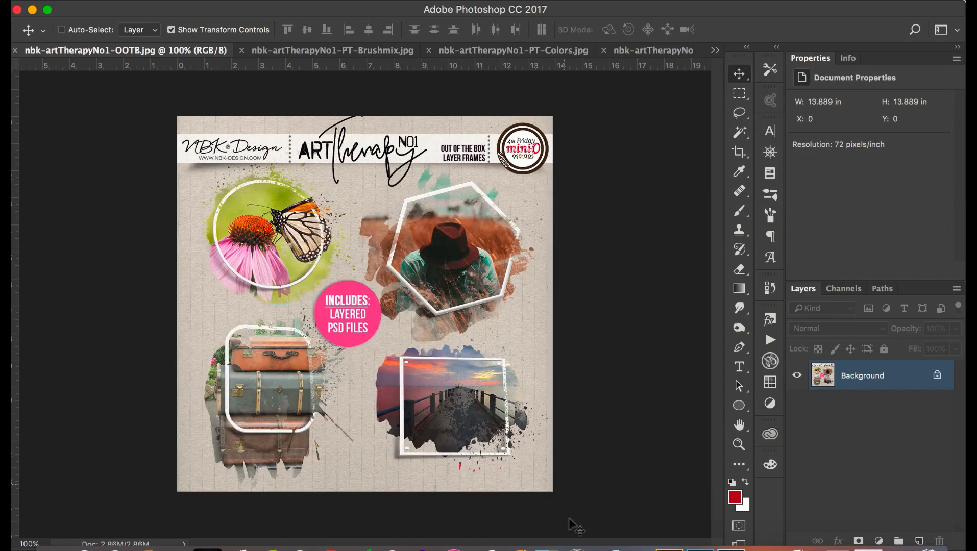
mouse_move(667, 548)
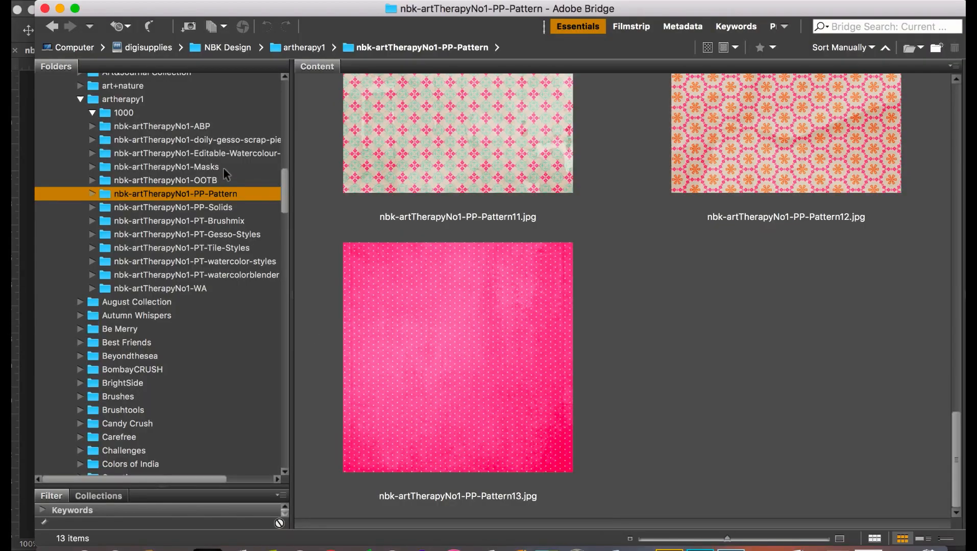
Step: Browse the nbk-artTherapyNo1-OOTB folder's four layered frame PSDs in Bridge
left_click(163, 179)
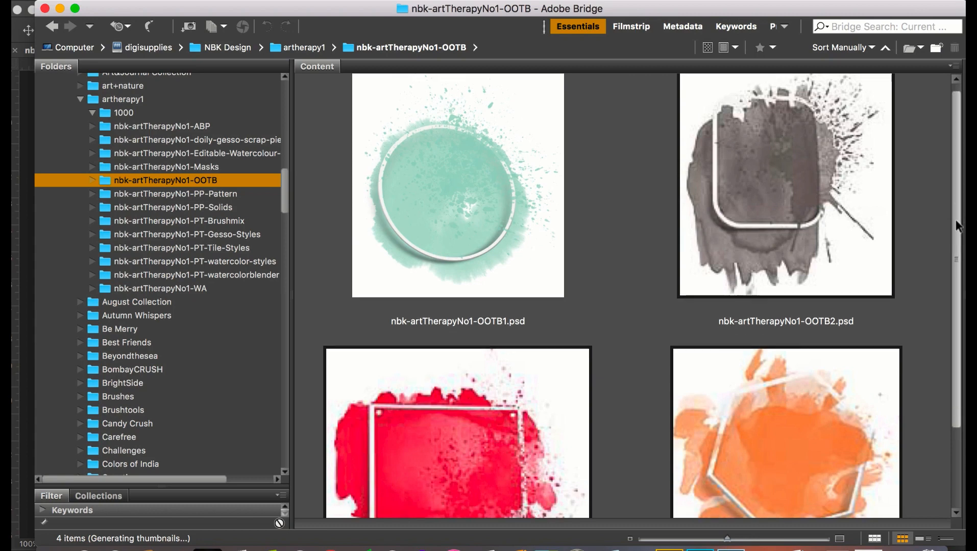
scroll("down", 3)
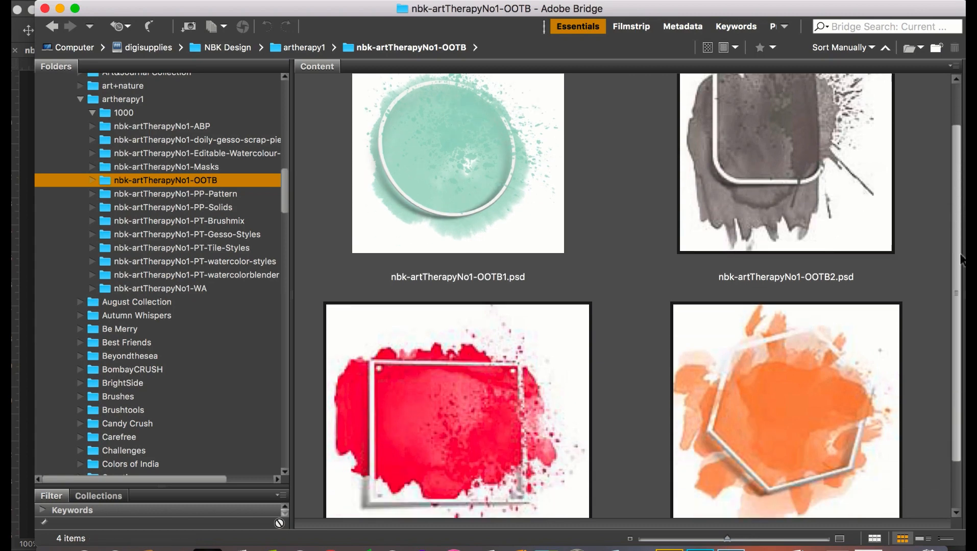
scroll("down", 3)
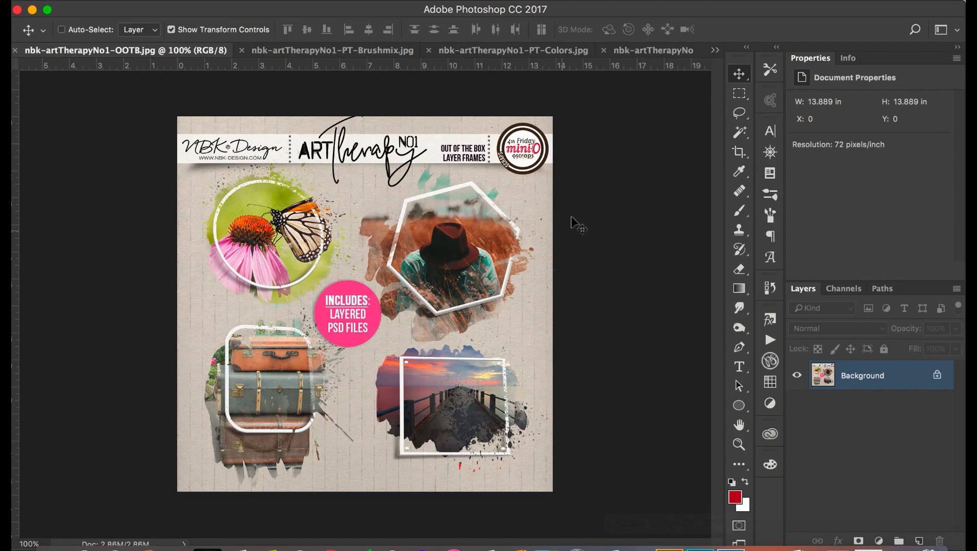
mouse_move(15, 57)
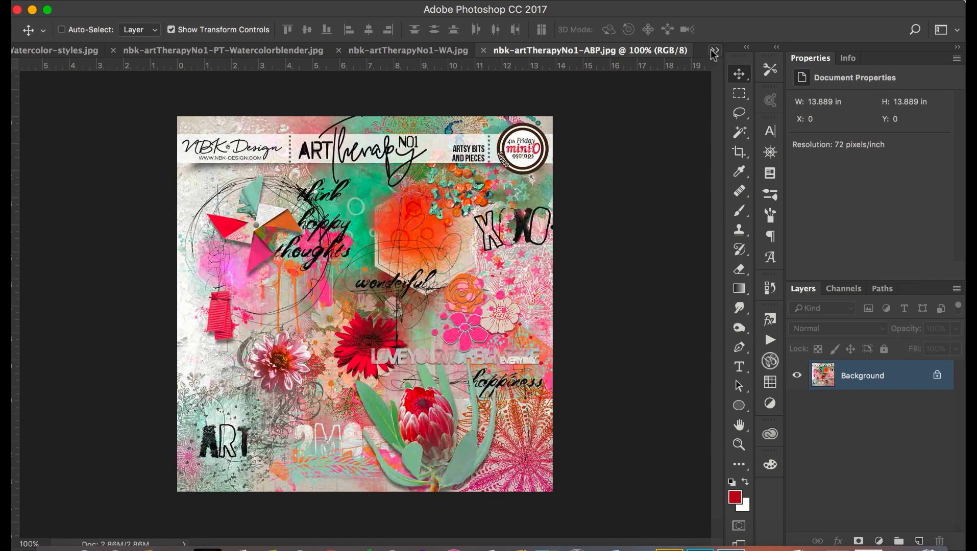
Step: Close nbk-artTherapyNo1-OOTB.jpg via the document overflow list, leaving the ABP preview
left_click(713, 49)
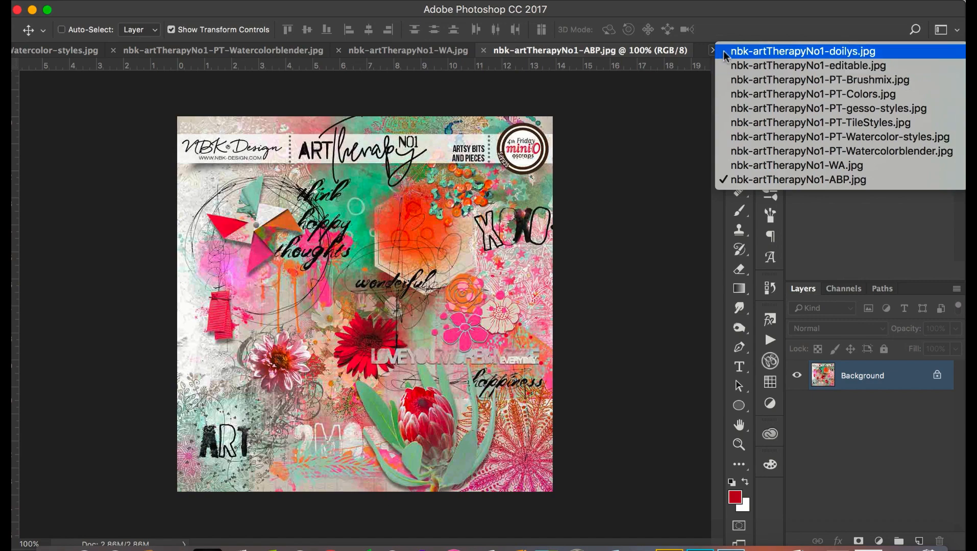
left_click(802, 51)
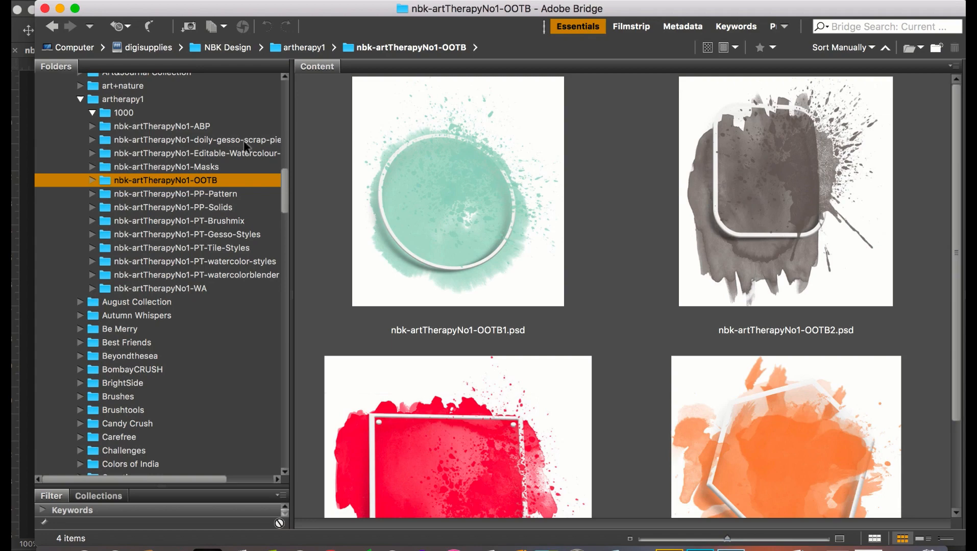
Step: Browse the doily-gesso-scrap-pieces folder's seven PNG scraps down to the last pieces
left_click(197, 140)
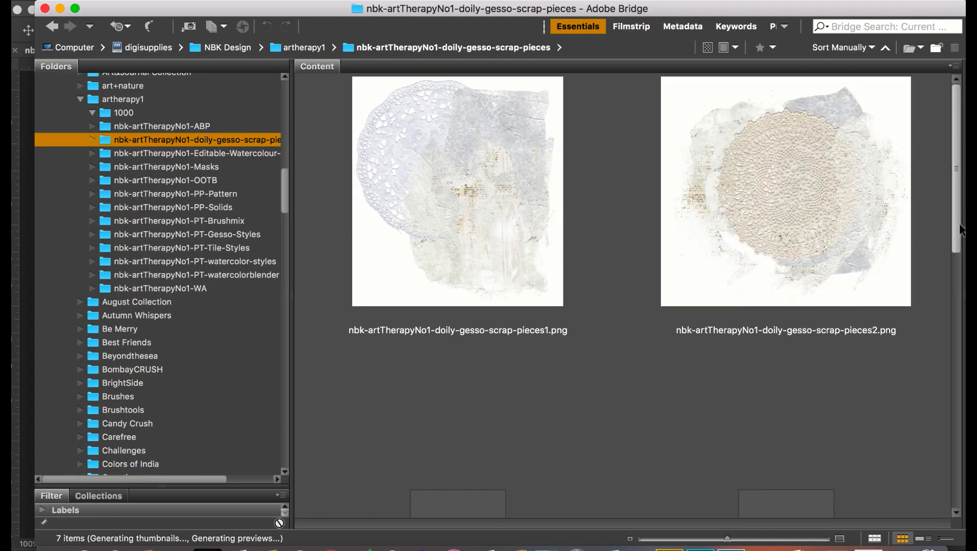
scroll("down", 3)
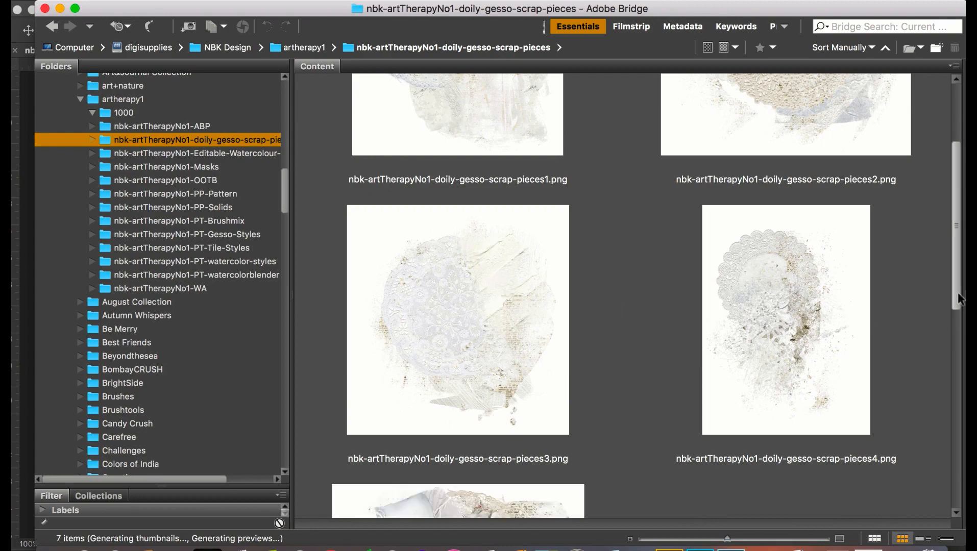
scroll("down", 3)
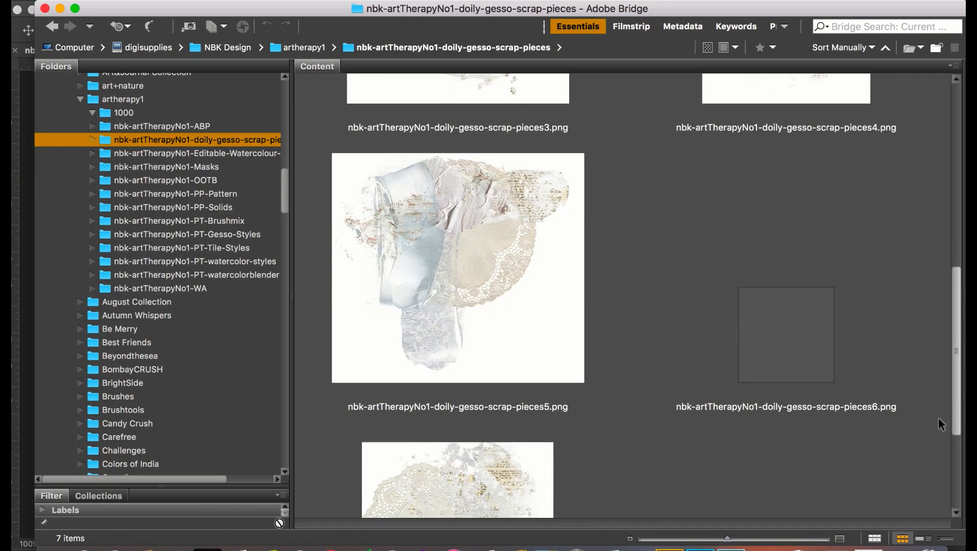
scroll("down", 3)
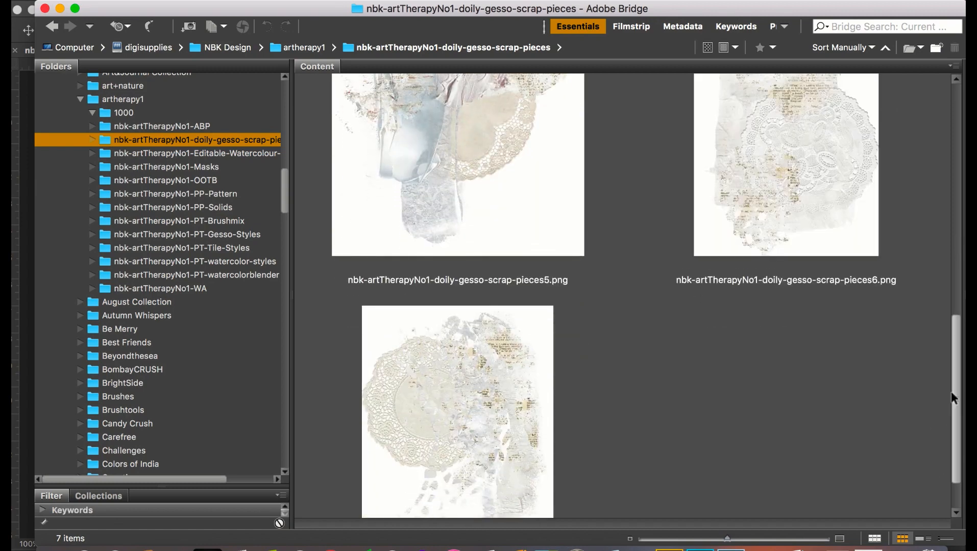
scroll("down", 3)
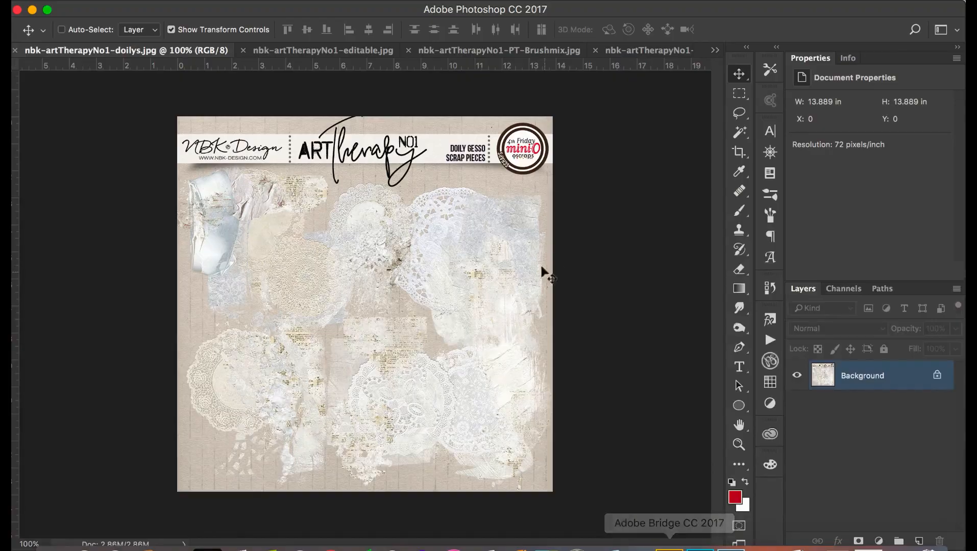
mouse_move(715, 47)
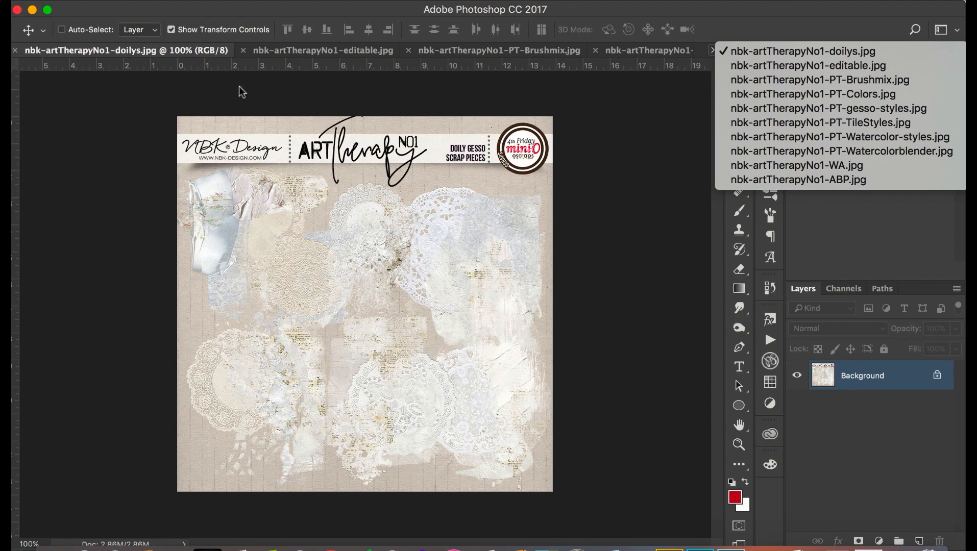
Step: Switch to nbk-artTherapyNo1-ABP.jpg, then to nbk-artTherapyNo1-PT-Brushmix.jpg from the document list
left_click(796, 180)
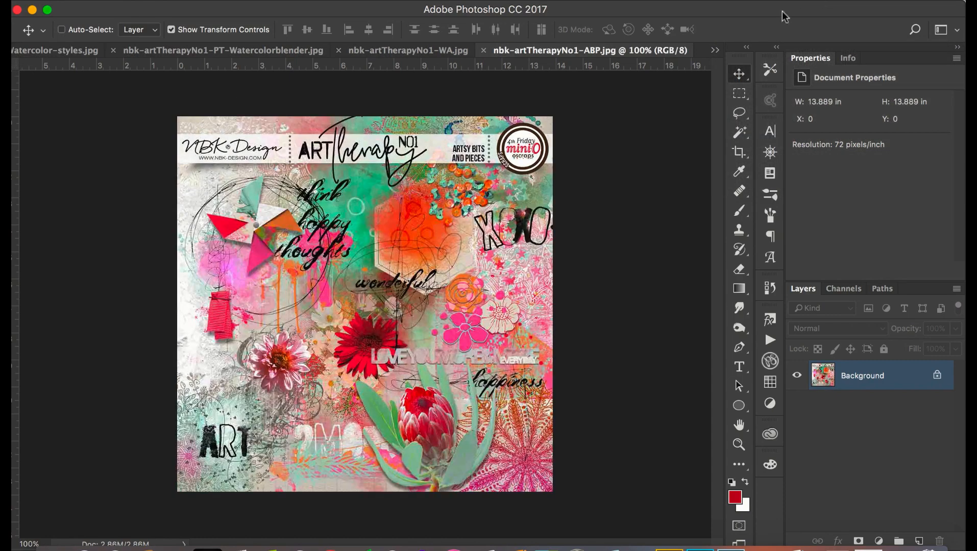
left_click(715, 49)
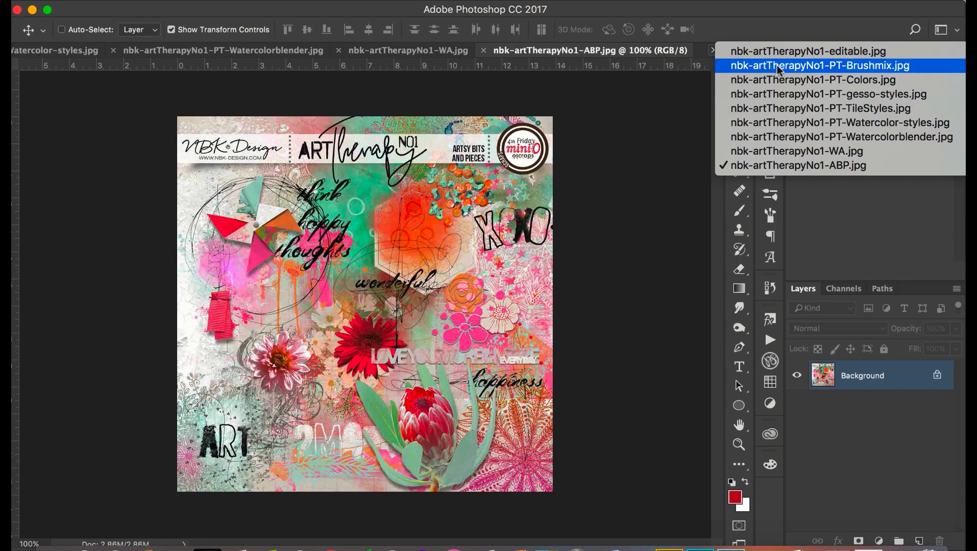
left_click(818, 66)
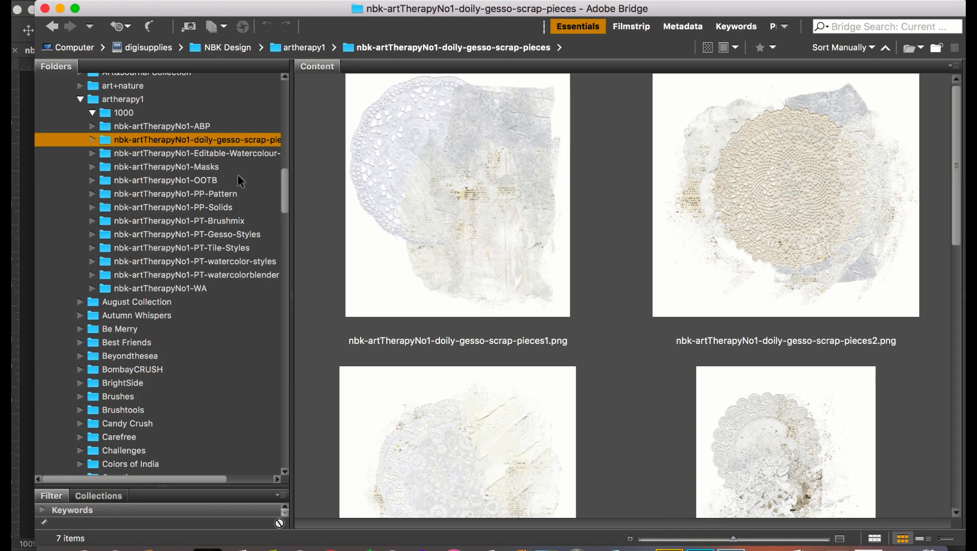
mouse_move(246, 226)
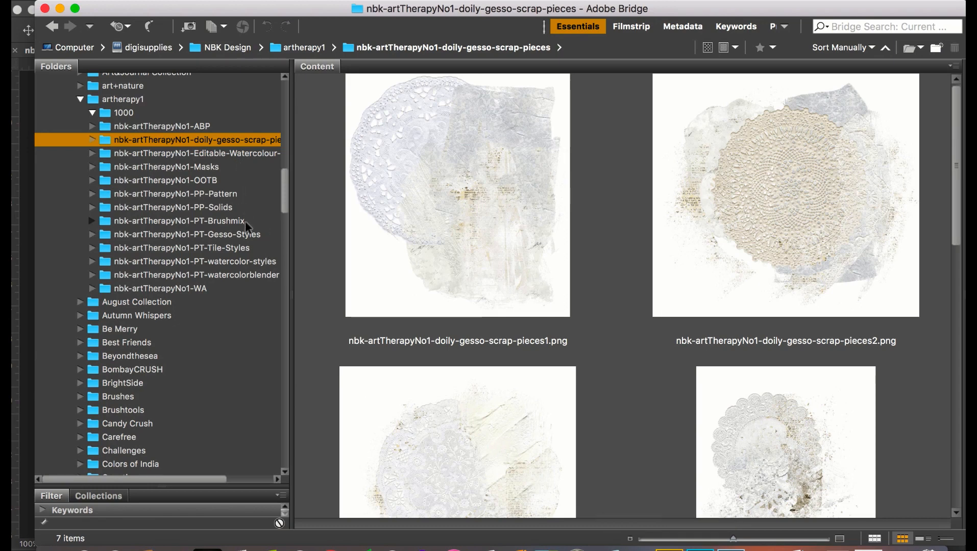
Step: Browse the nbk-artTherapyNo1-PT-Brushmix folder's 42 brush PNG thumbnails in the Content panel
left_click(178, 221)
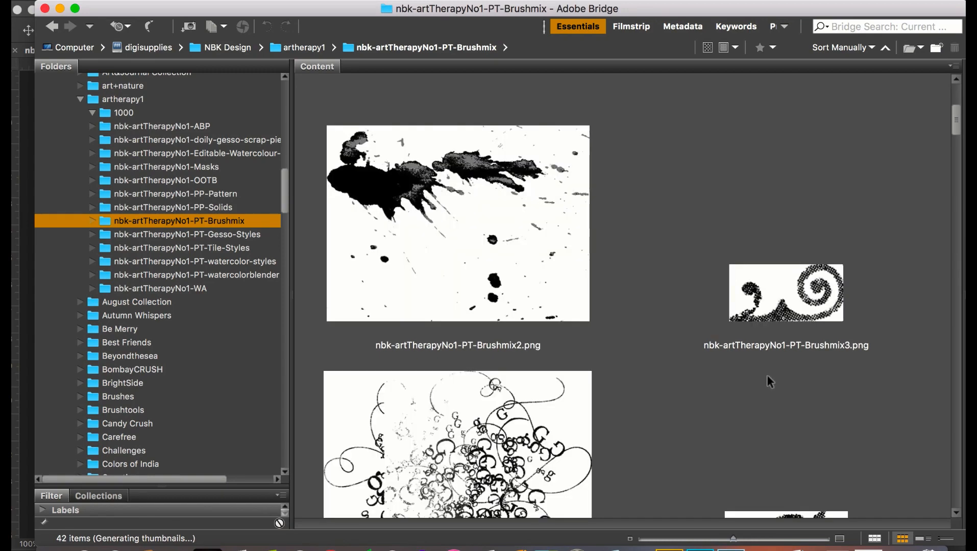
scroll("down", 3)
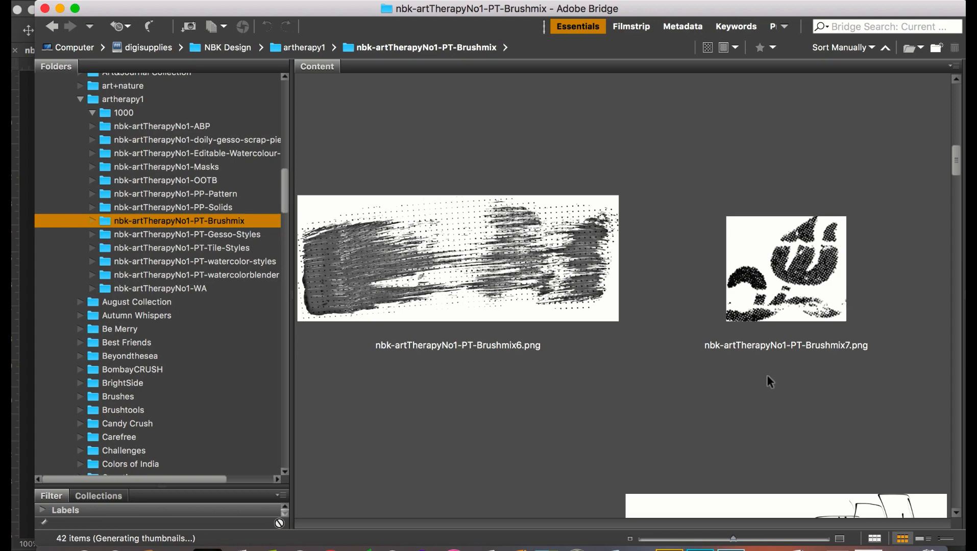
scroll("down", 3)
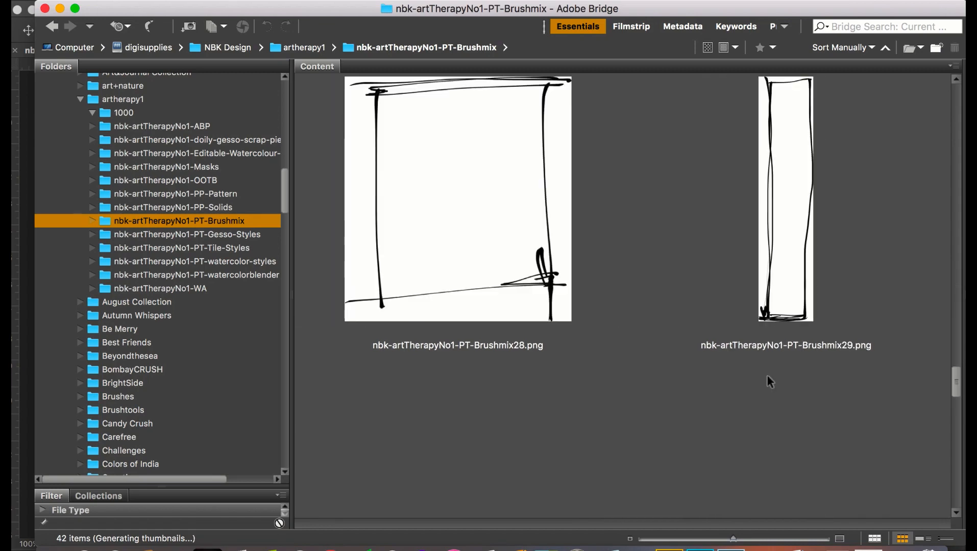
scroll("down", 3)
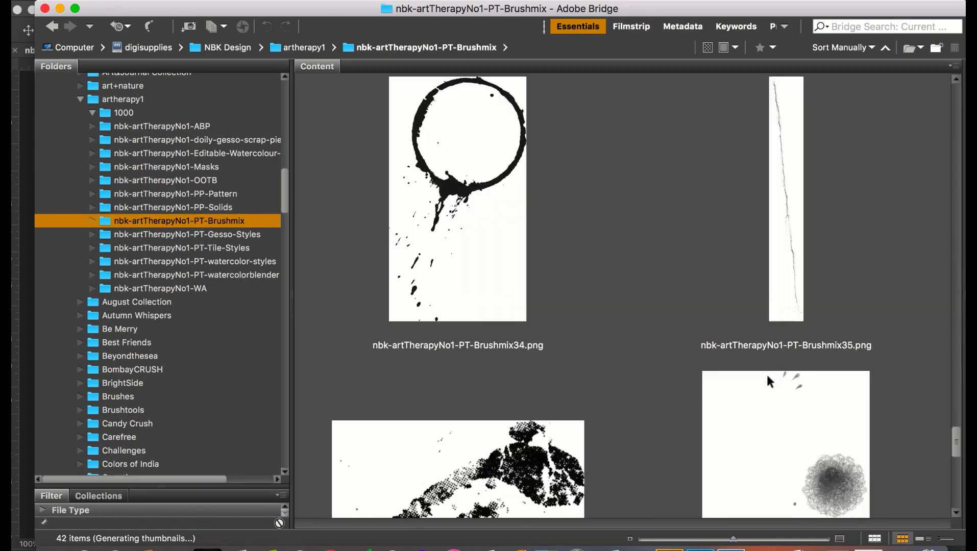
scroll("down", 3)
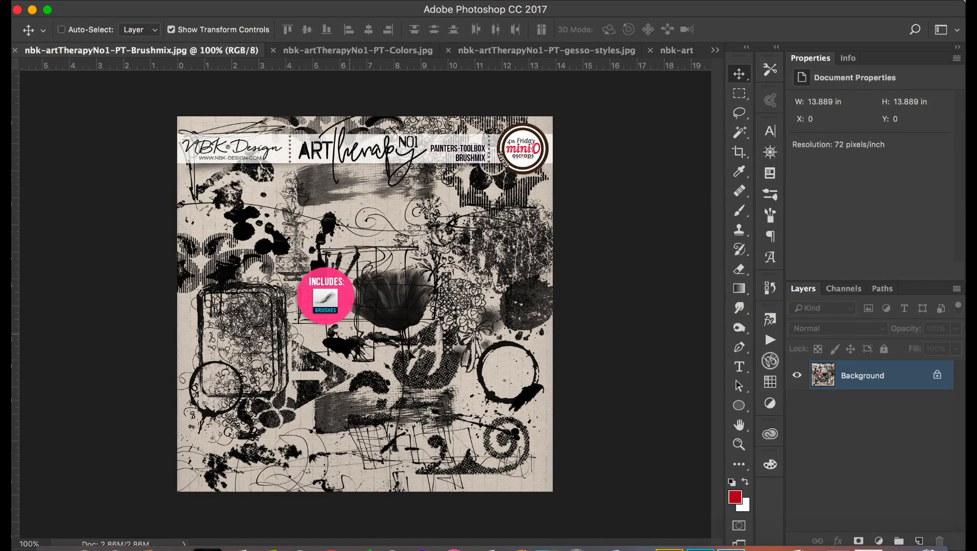
mouse_move(159, 96)
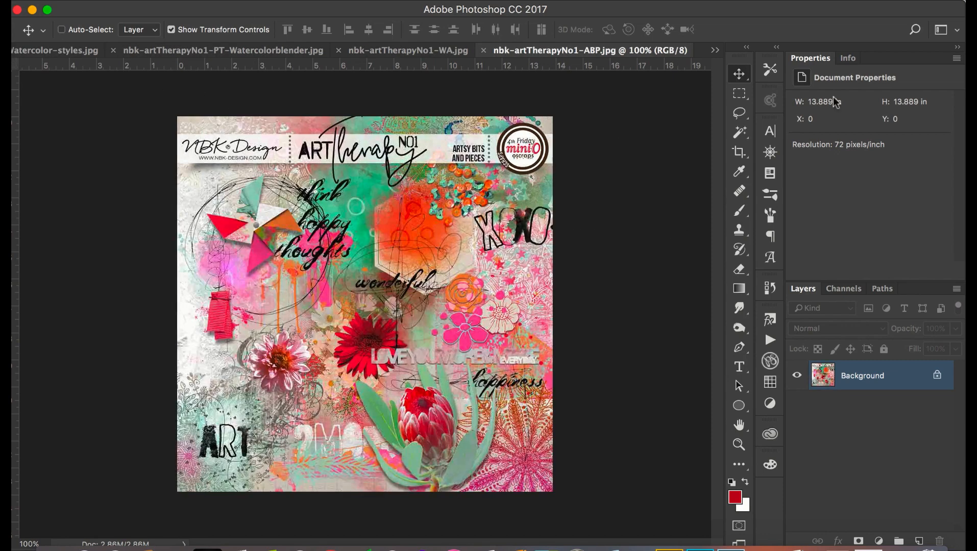
Step: Switch from the PT-Brushmix.jpg tab back to the nbk-artTherapyNo1-ABP.jpg preview
left_click(715, 50)
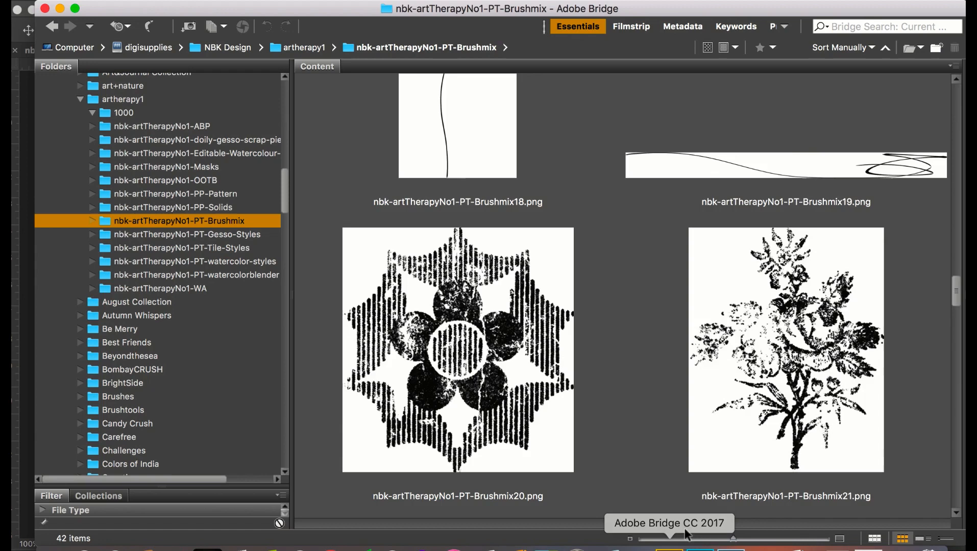
Step: Browse the nbk-artTherapyNo1-WA folder's 21 word-art quote PNG thumbnails
left_click(159, 288)
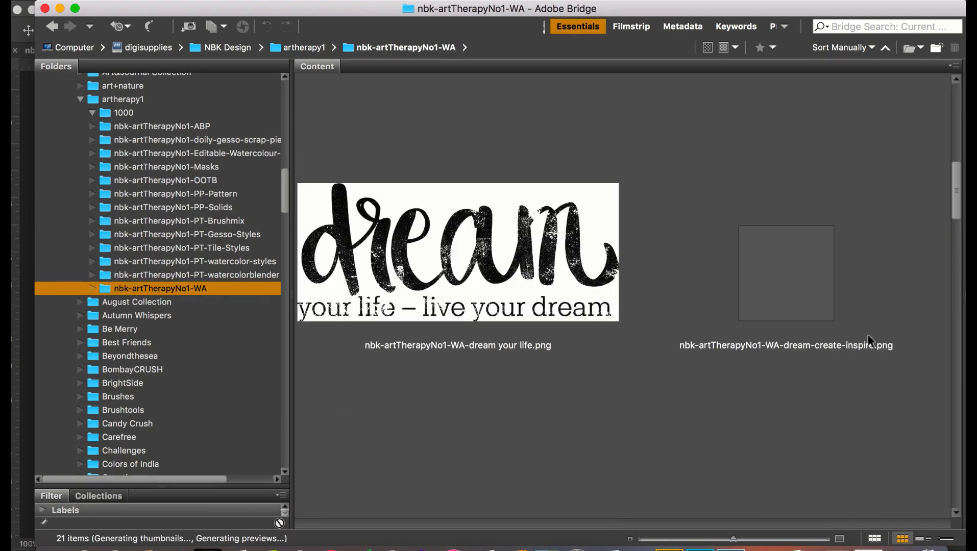
scroll("down", 3)
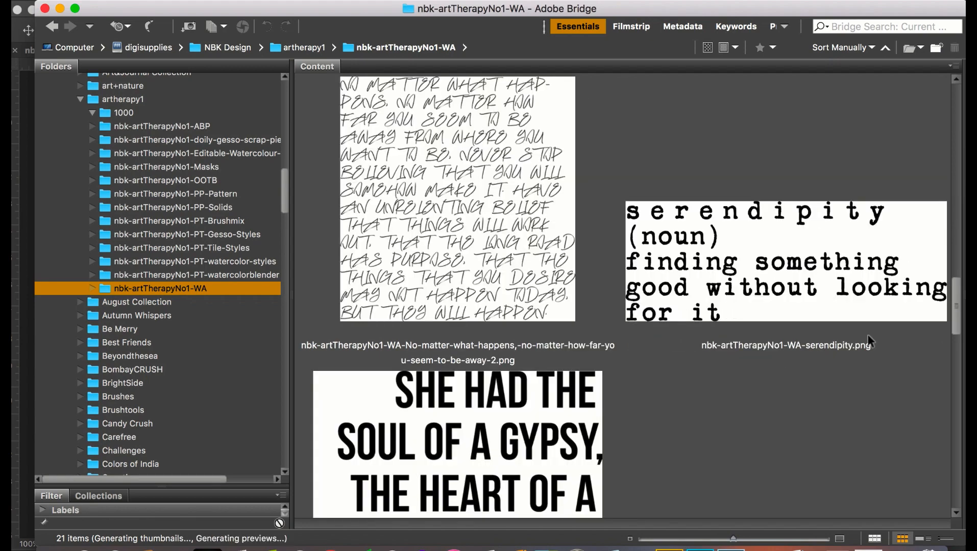
scroll("down", 3)
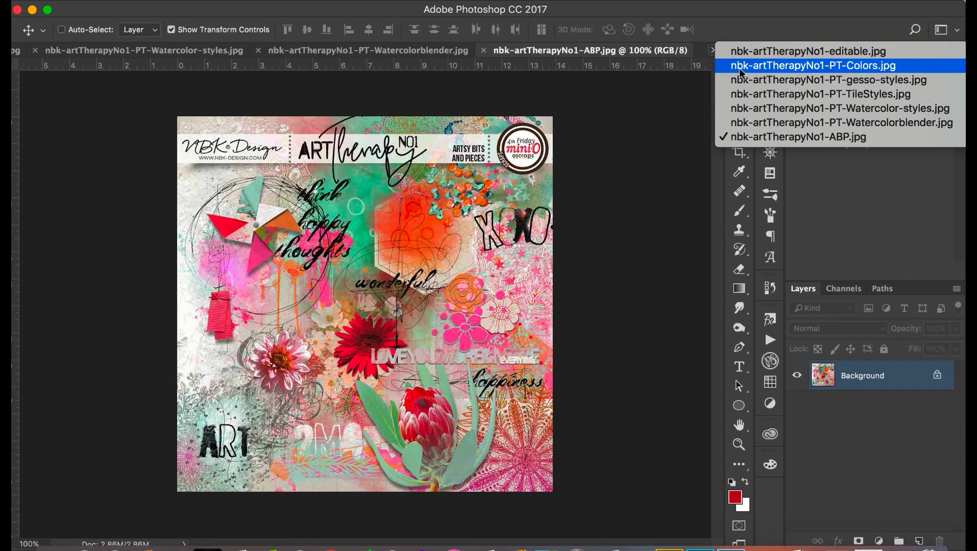
Step: Show the nbk-artTherapyNo1-PT-Colors.jpg preview and list the open documents
left_click(818, 66)
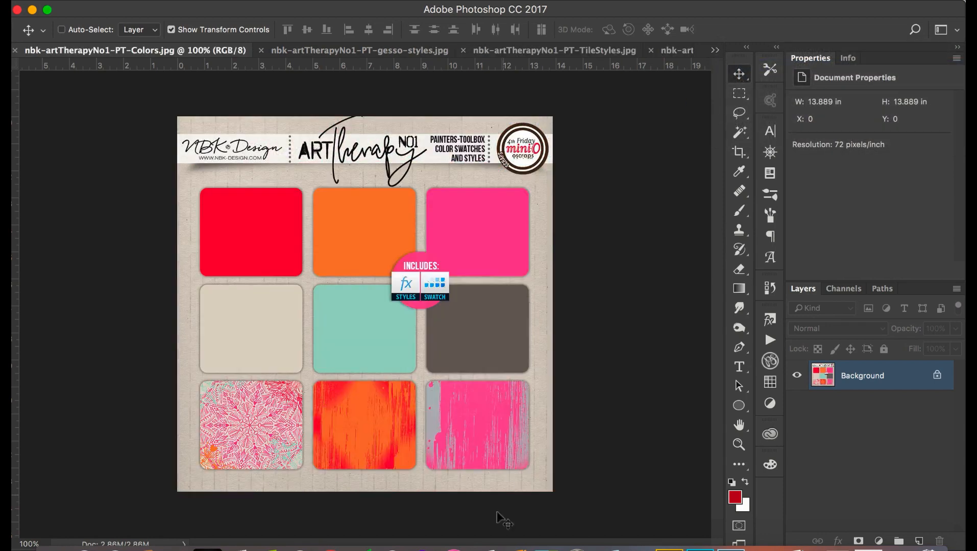
mouse_move(672, 388)
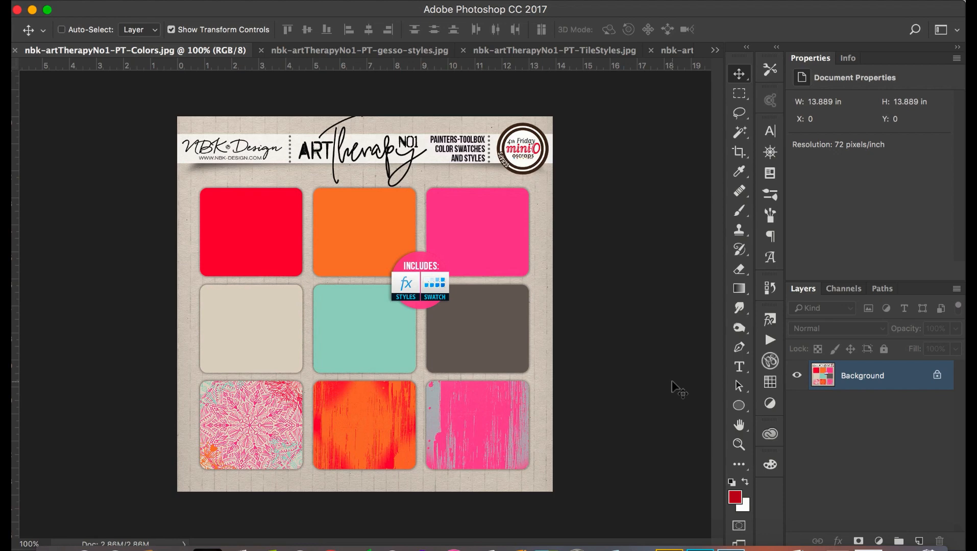
mouse_move(438, 311)
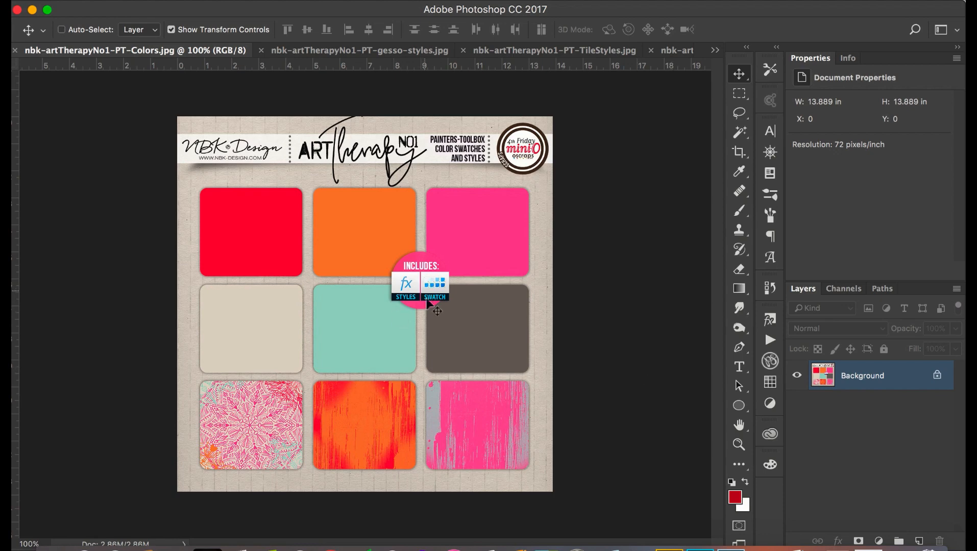
mouse_move(675, 301)
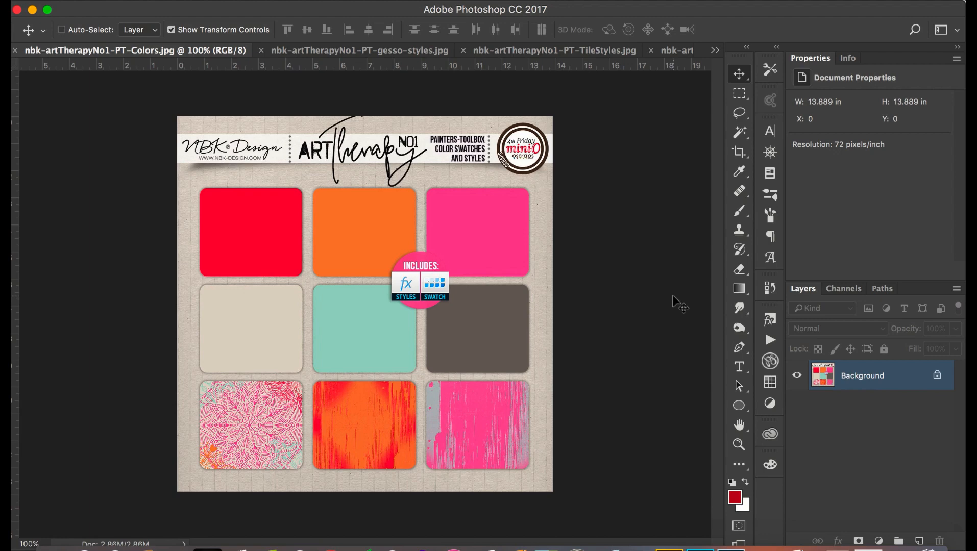
mouse_move(525, 453)
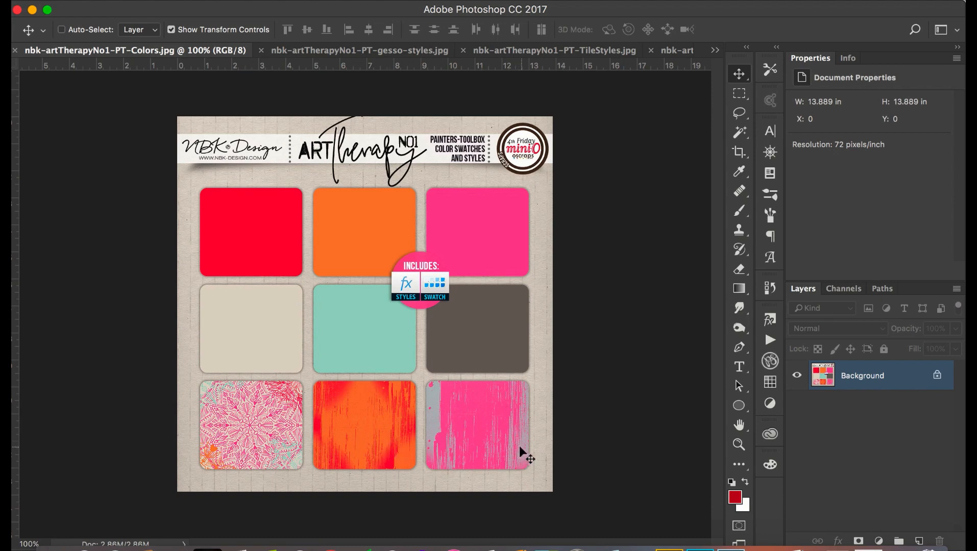
mouse_move(677, 419)
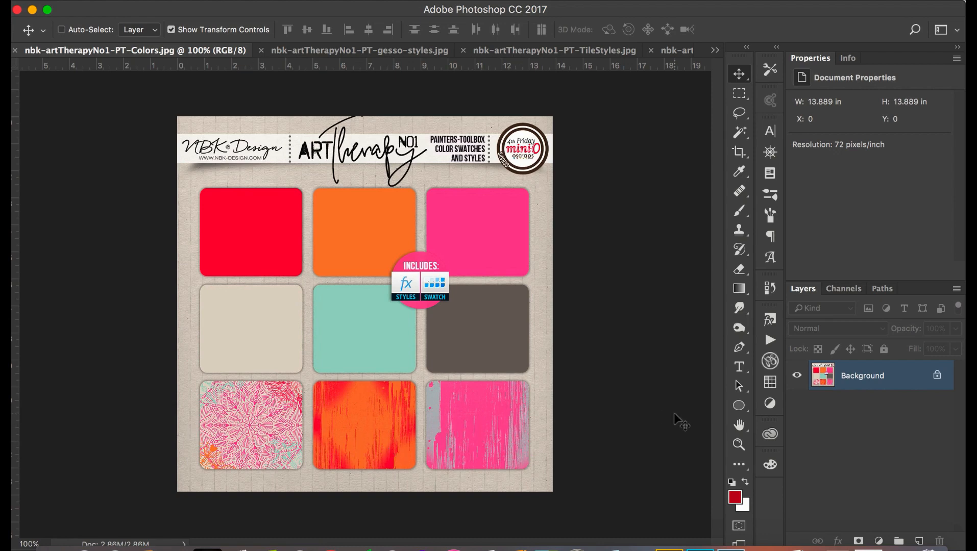
mouse_move(643, 409)
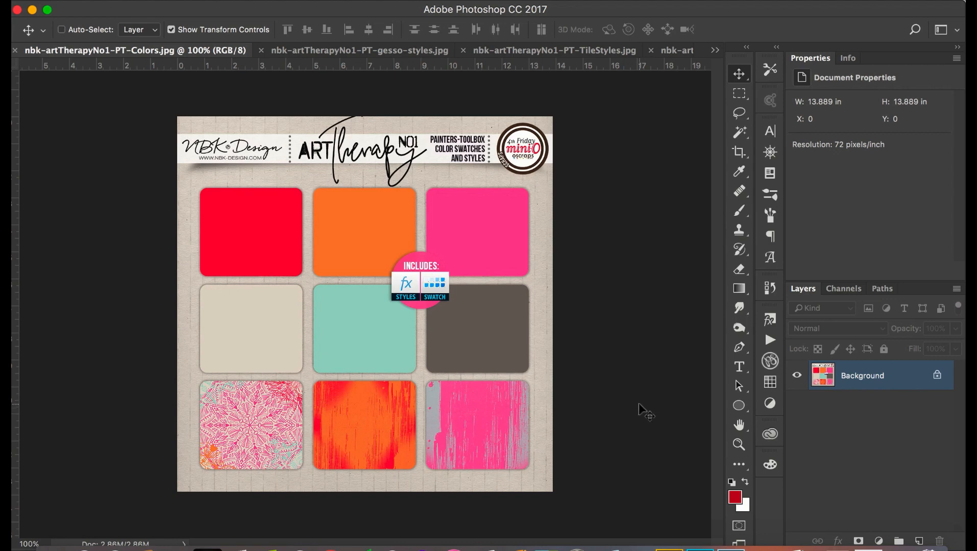
mouse_move(673, 489)
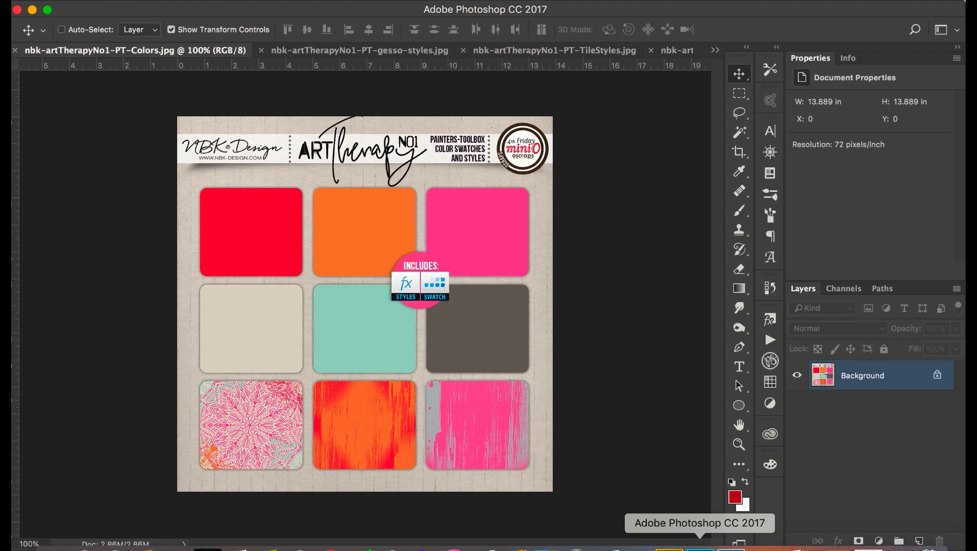
left_click(714, 50)
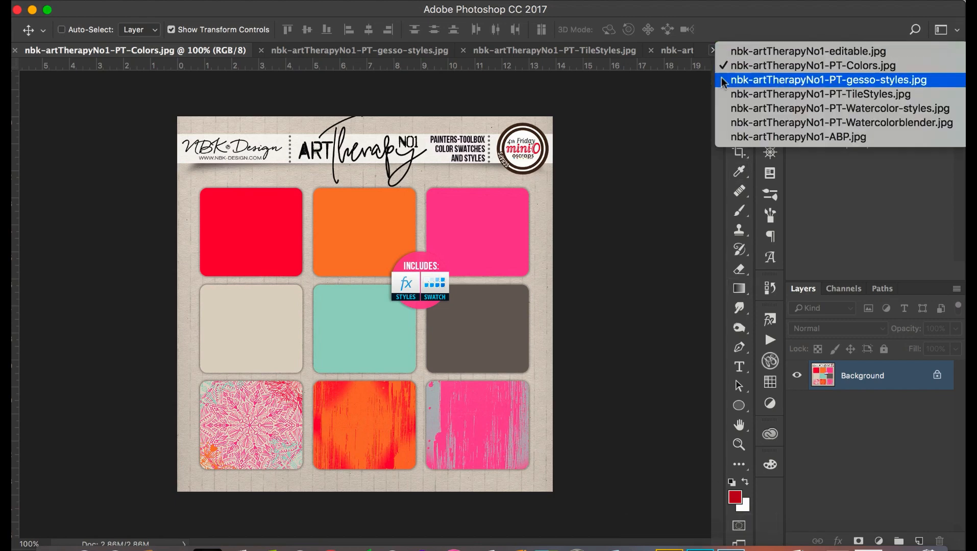
Step: View the PT-gesso-styles.jpg preview, then close it to return to the PT-Colors preview
left_click(827, 80)
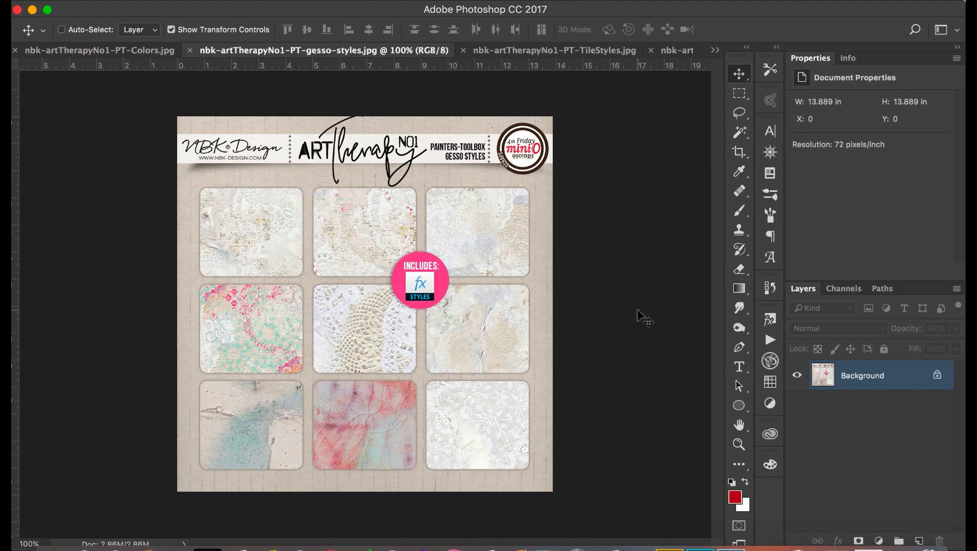
mouse_move(624, 321)
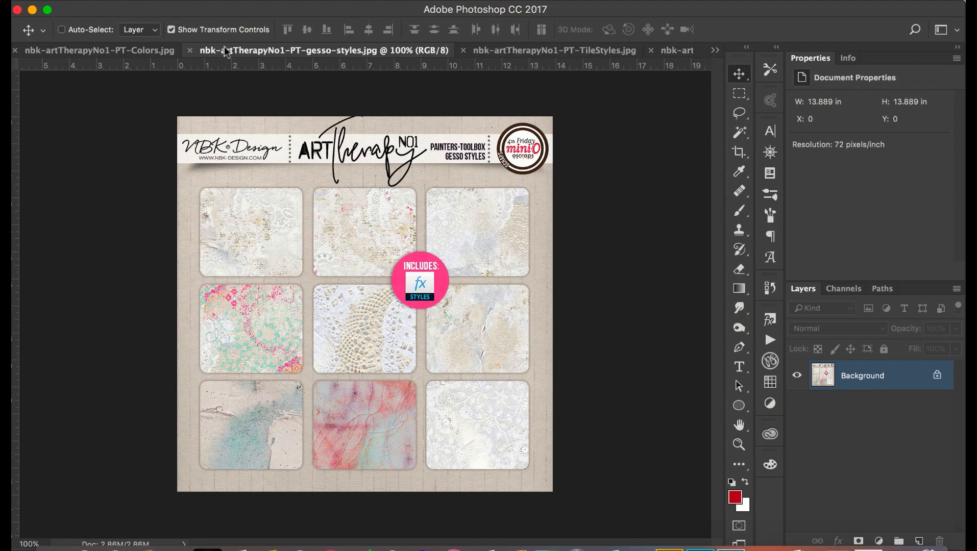
left_click(715, 49)
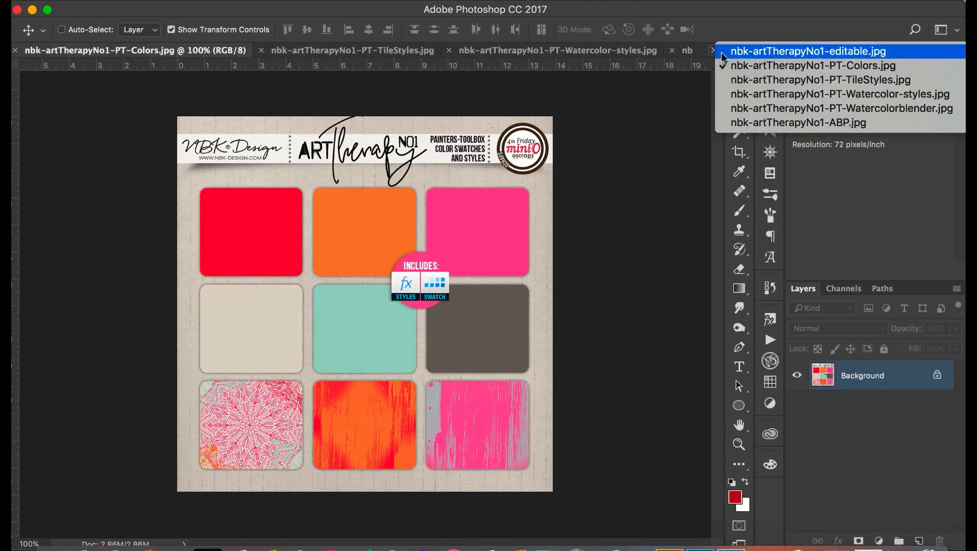
Step: Bring the nbk-artTherapyNo1-editable.jpg watercolor fairies preview to the front
left_click(808, 50)
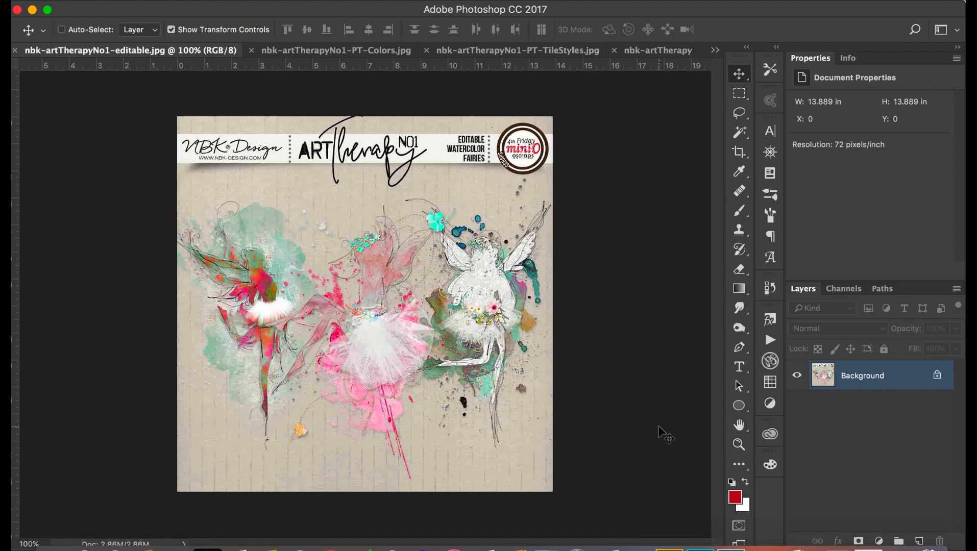
mouse_move(670, 540)
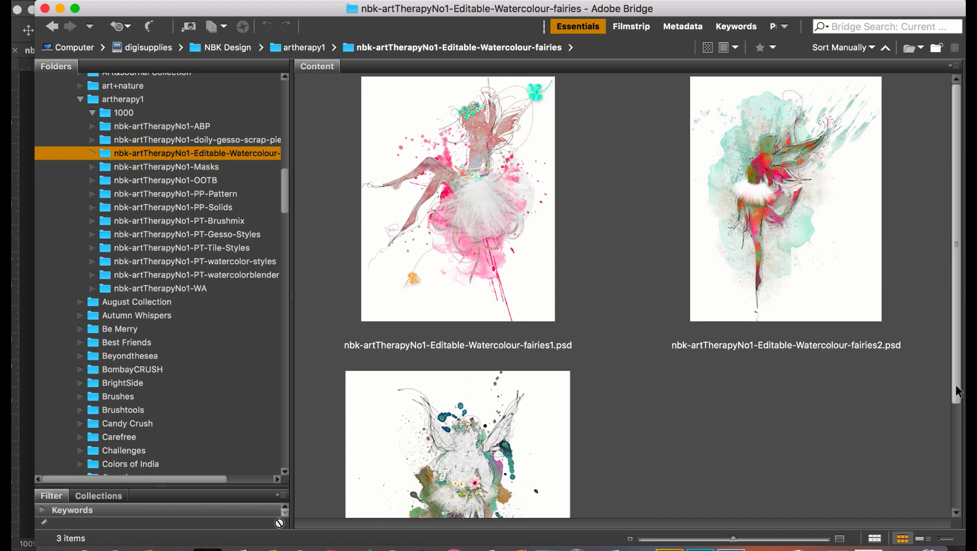
Step: Scroll through the Editable-Watercolour-fairies folder's three layered fairy PSDs in Bridge
scroll("down", 3)
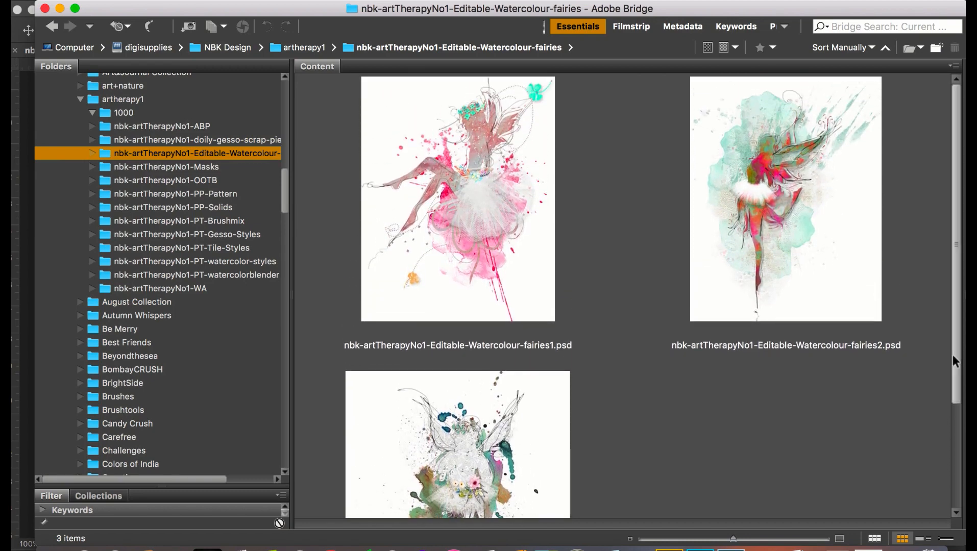
mouse_move(511, 293)
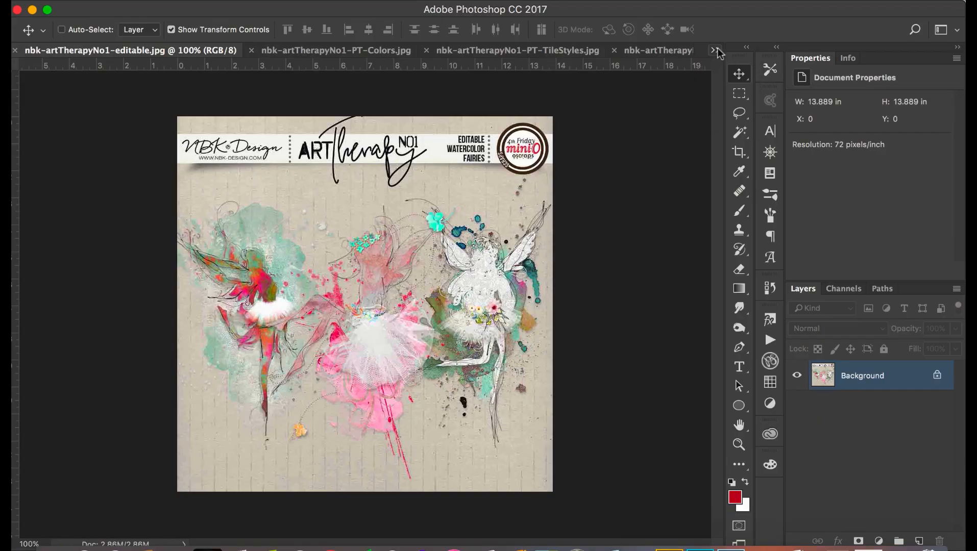
Step: Show the nbk-artTherapyNo1-PT-TileStyles.jpg preview from the open documents list
left_click(715, 50)
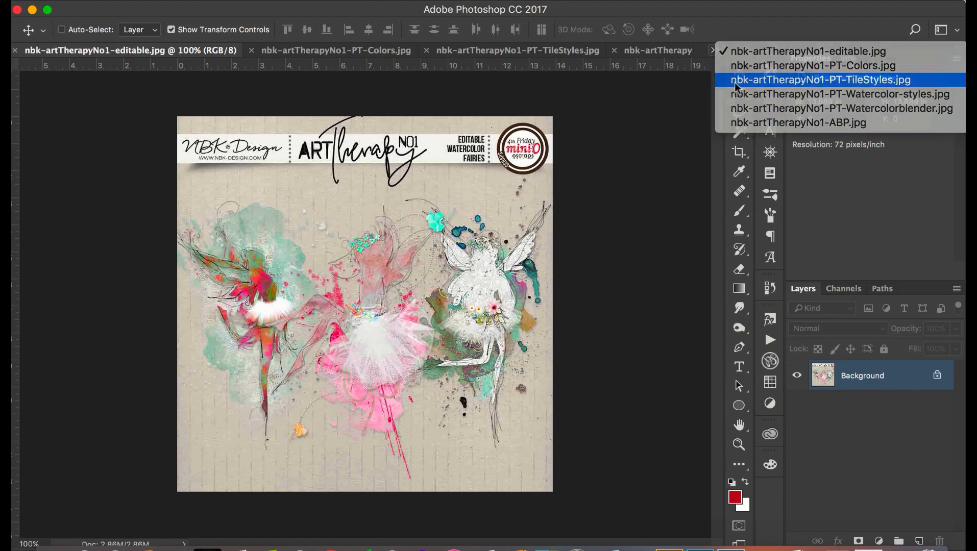
left_click(819, 80)
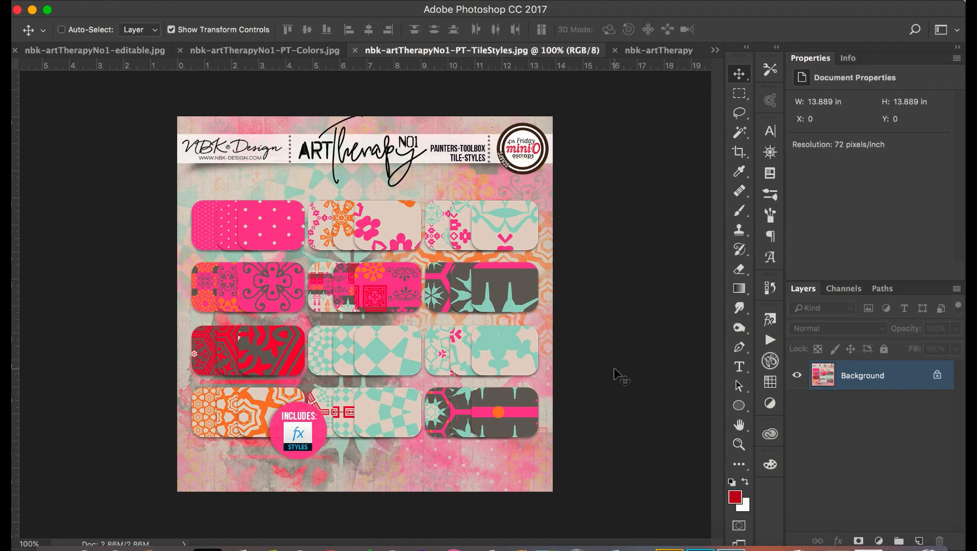
left_click(713, 50)
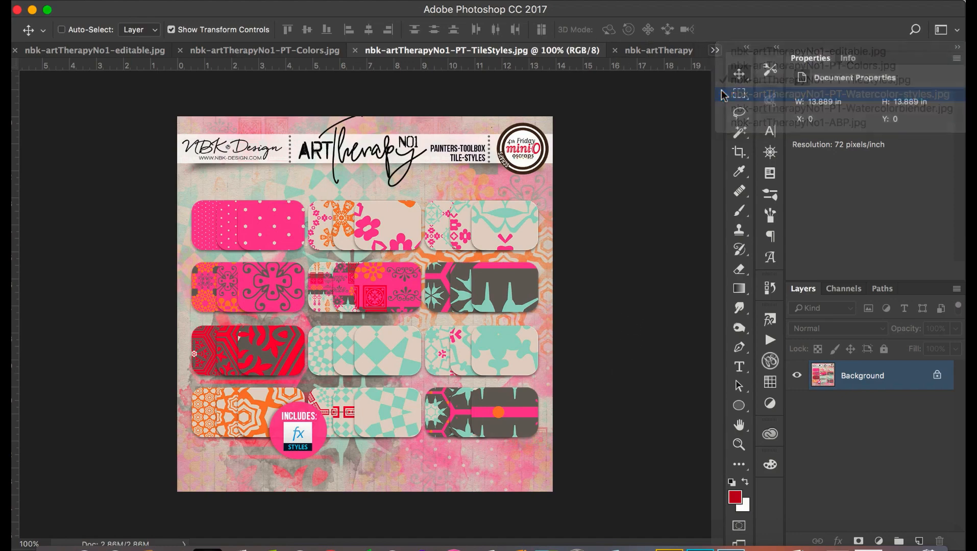
Step: View the PT-Watercolor-styles.jpg preview, then list documents to reach PT-Watercolorblender.jpg
left_click(839, 93)
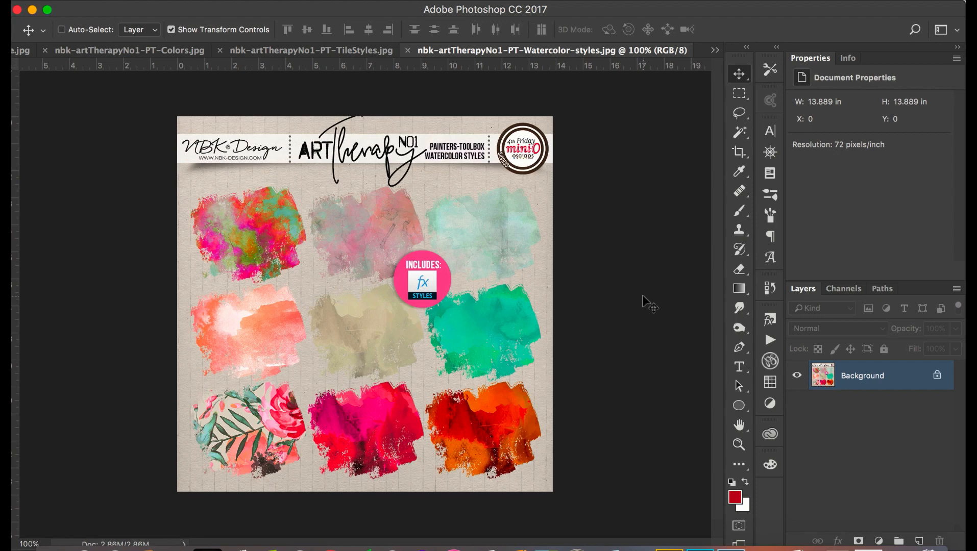
mouse_move(629, 273)
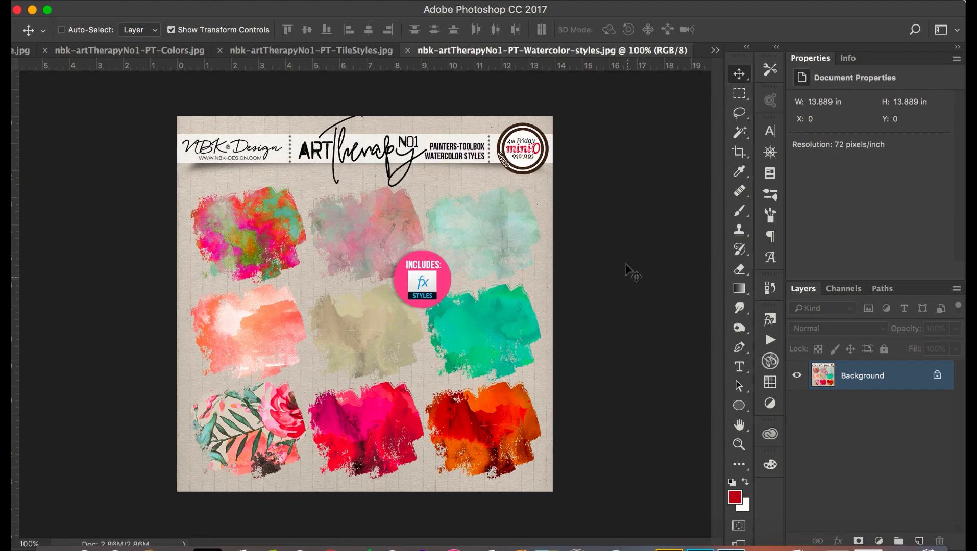
left_click(713, 50)
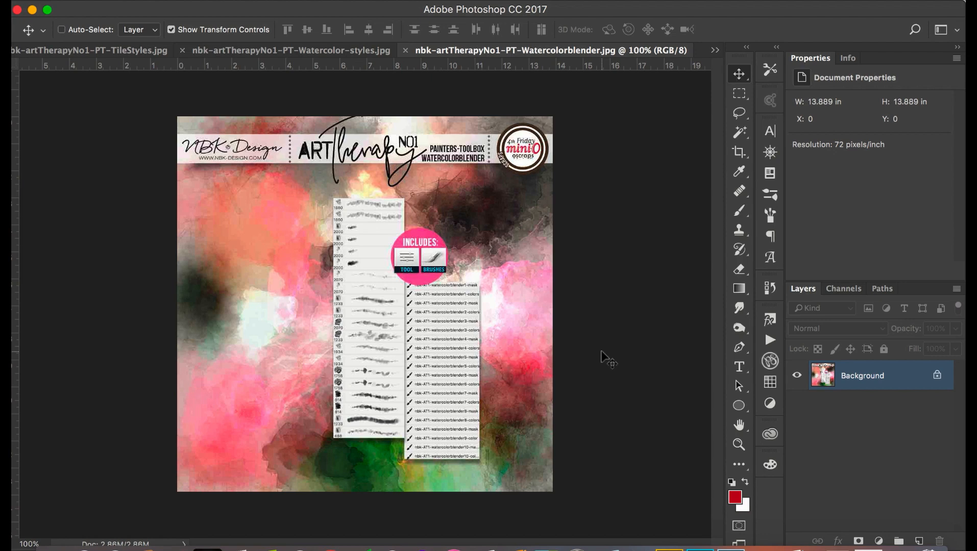
mouse_move(477, 351)
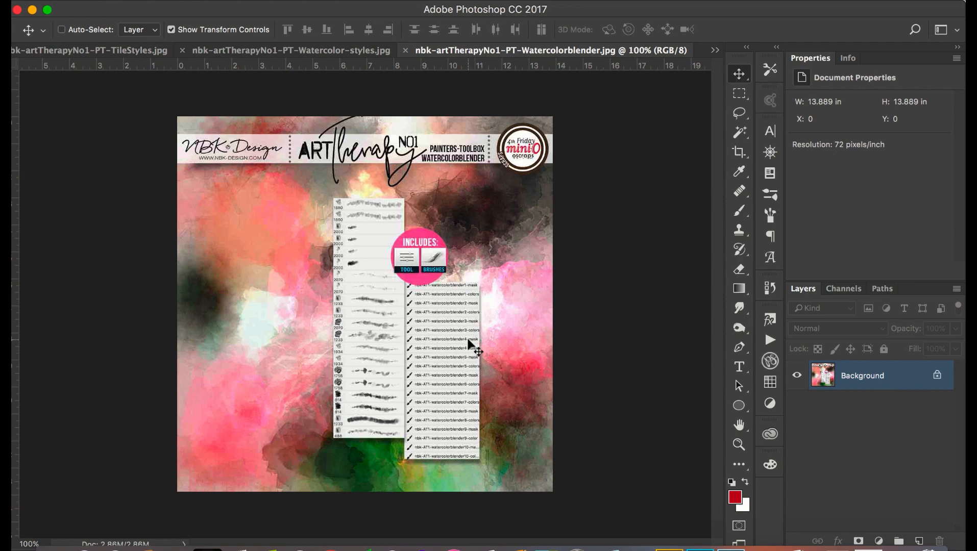
mouse_move(597, 370)
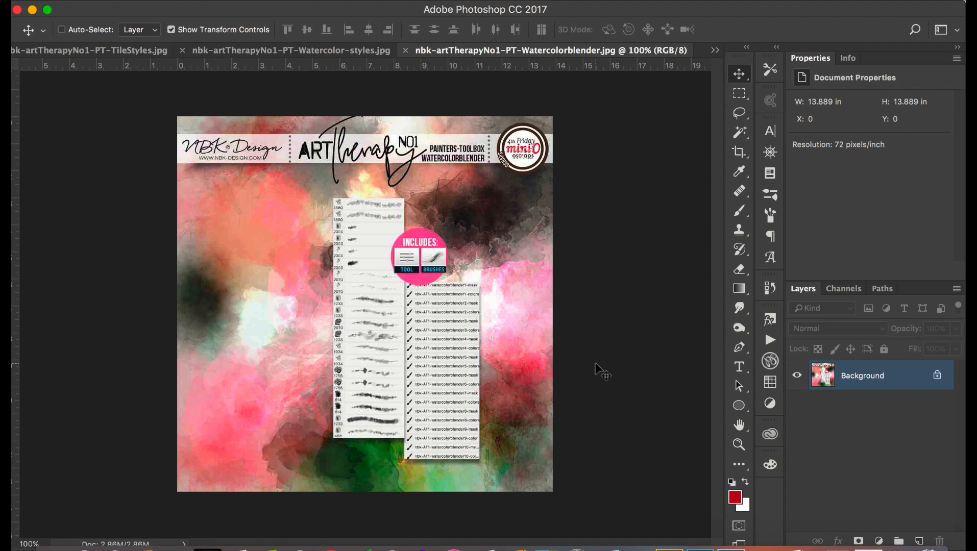
mouse_move(590, 358)
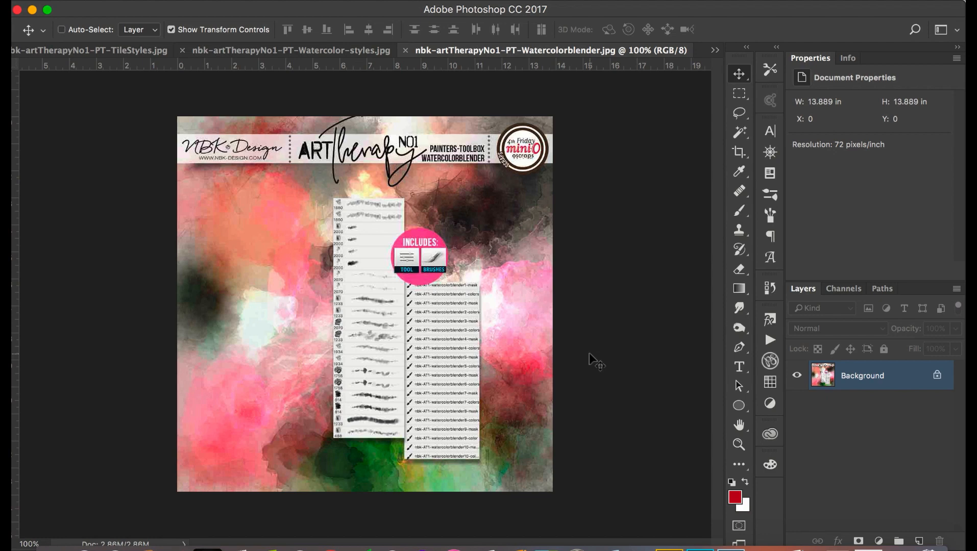
mouse_move(661, 91)
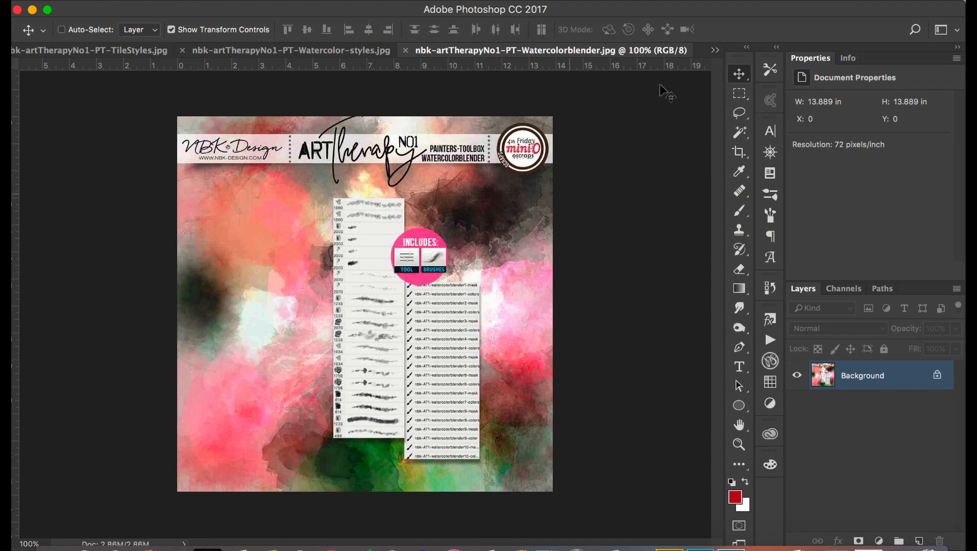
Step: After reviewing the Watercolorblender preview, switch to the nbk-artTherapyNo1-ABP.jpg artsy bits preview
left_click(717, 50)
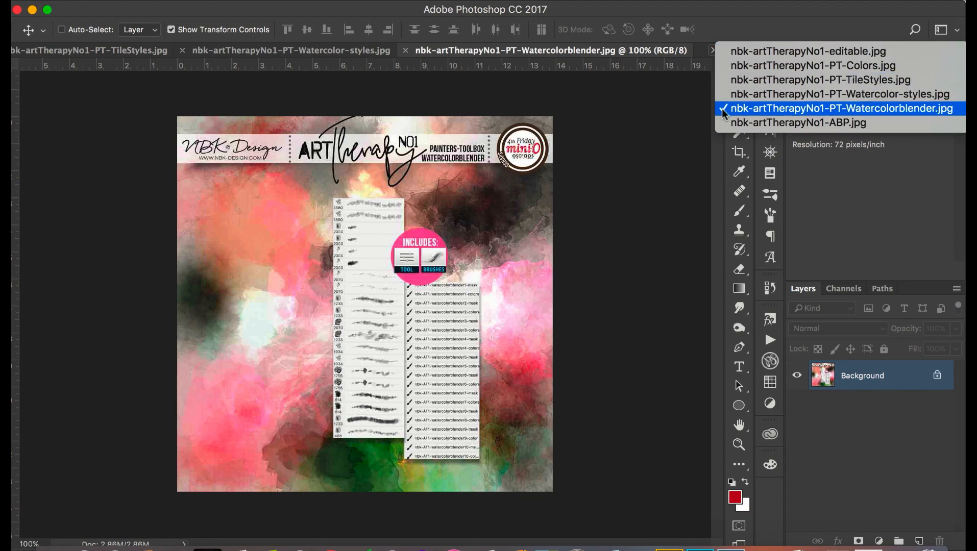
left_click(842, 107)
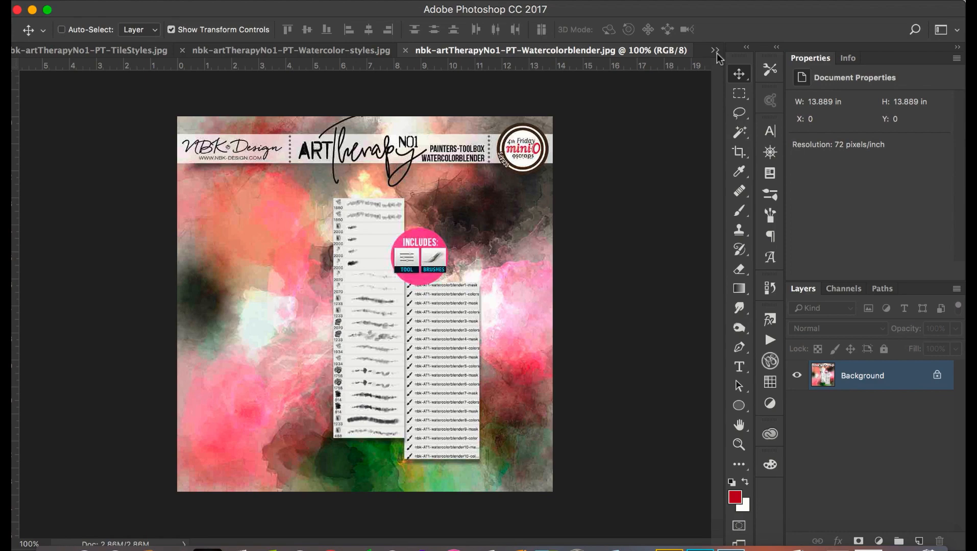
left_click(712, 49)
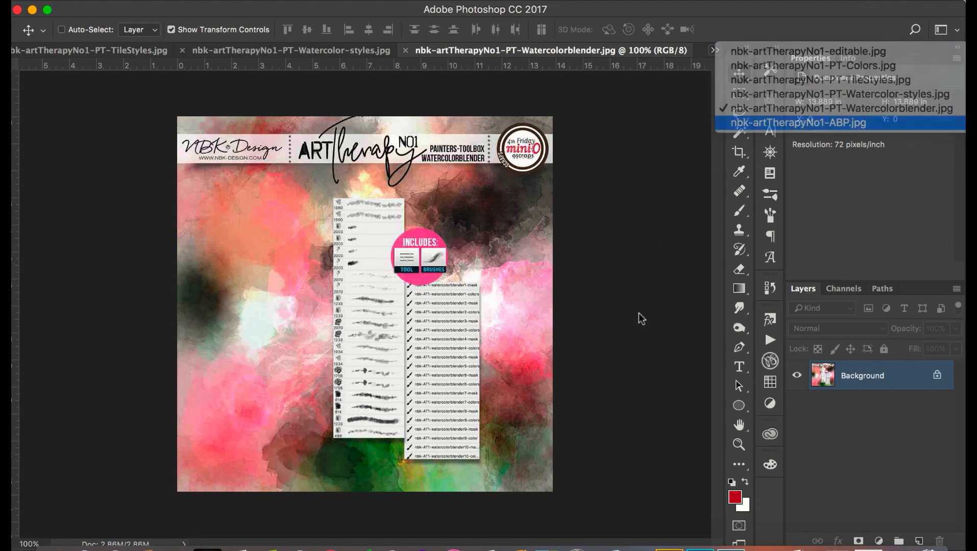
left_click(800, 122)
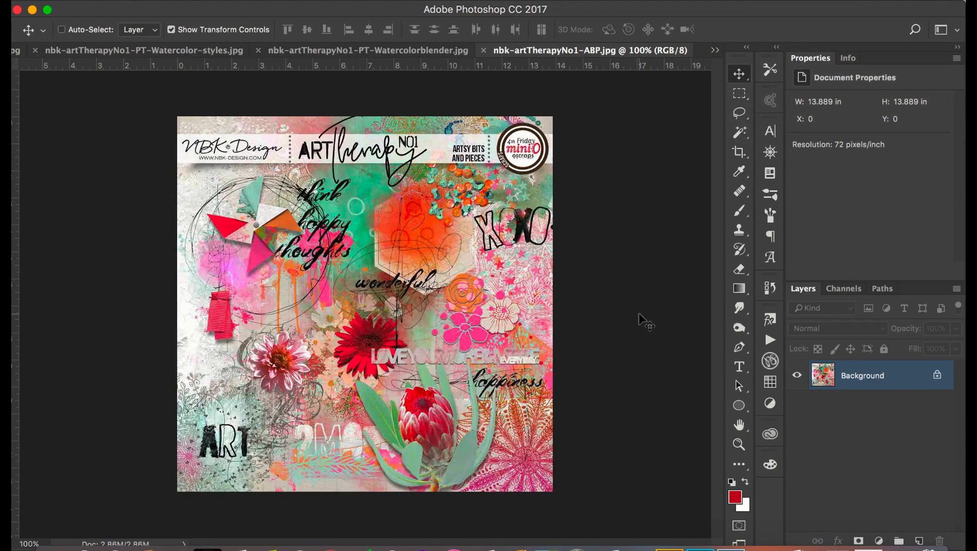